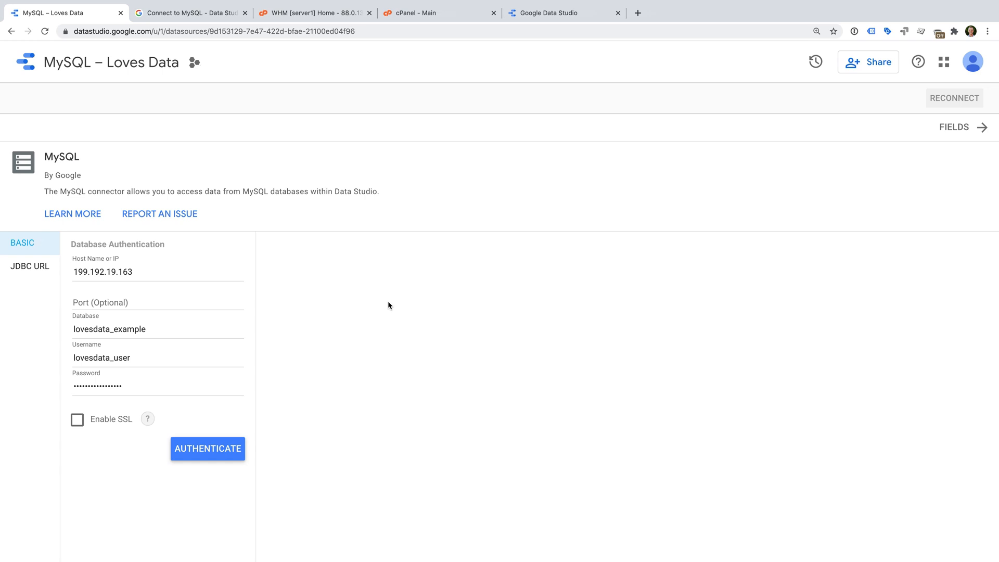
pyautogui.moveTo(301, 320)
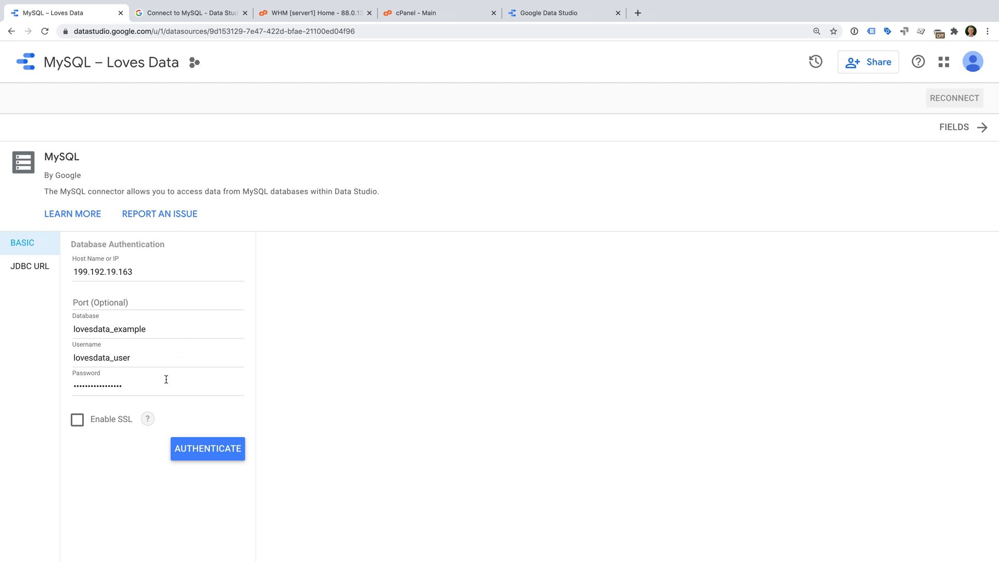
pyautogui.moveTo(217, 432)
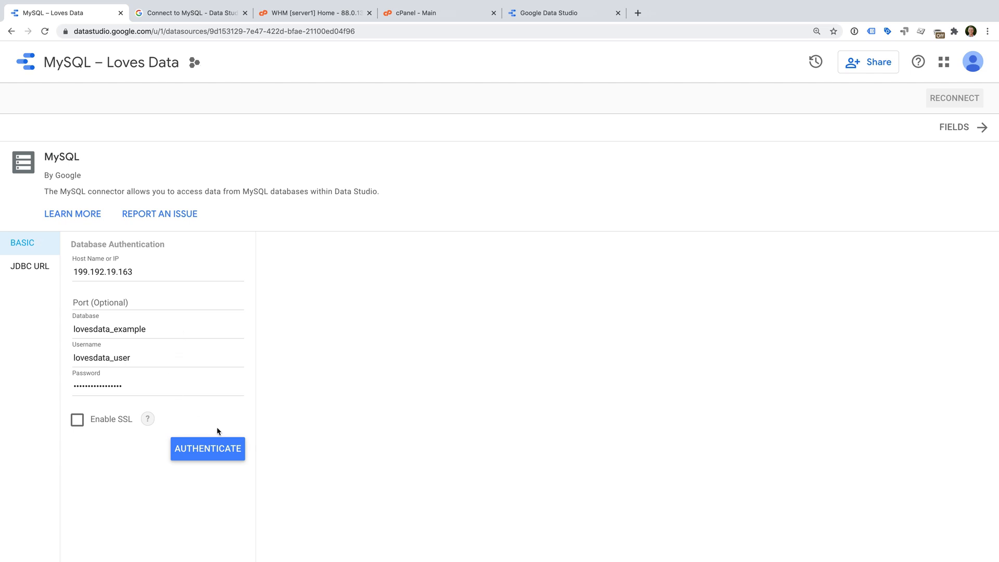
# - Try connecting Data Studio to the MySQL database and dismiss the connection failure message
pyautogui.click(208, 449)
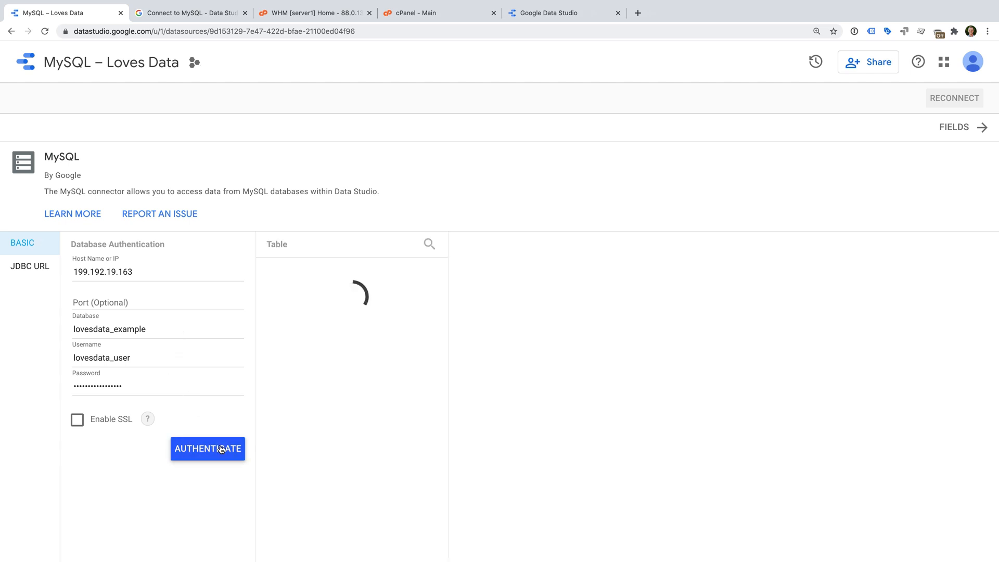
pyautogui.click(207, 448)
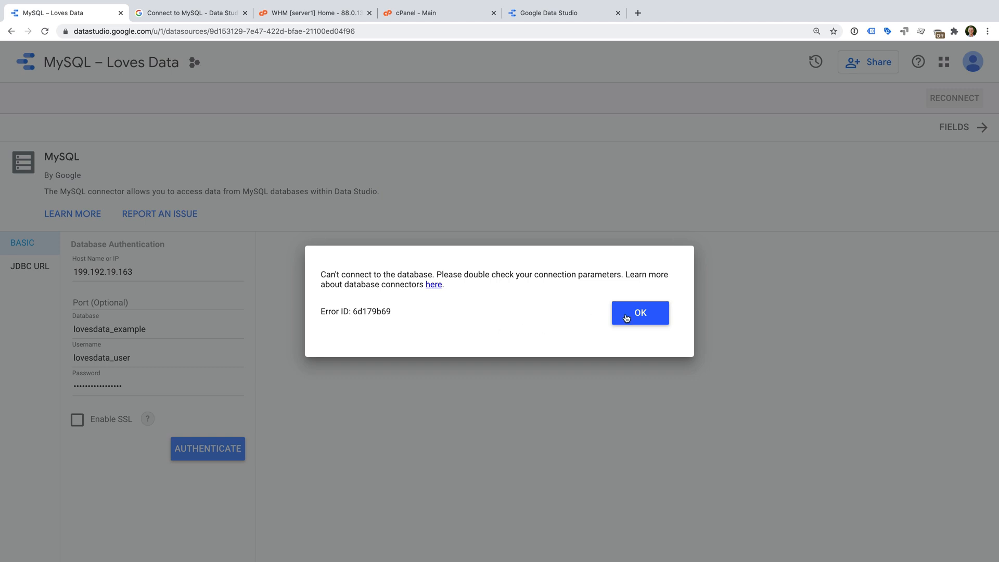
pyautogui.click(639, 313)
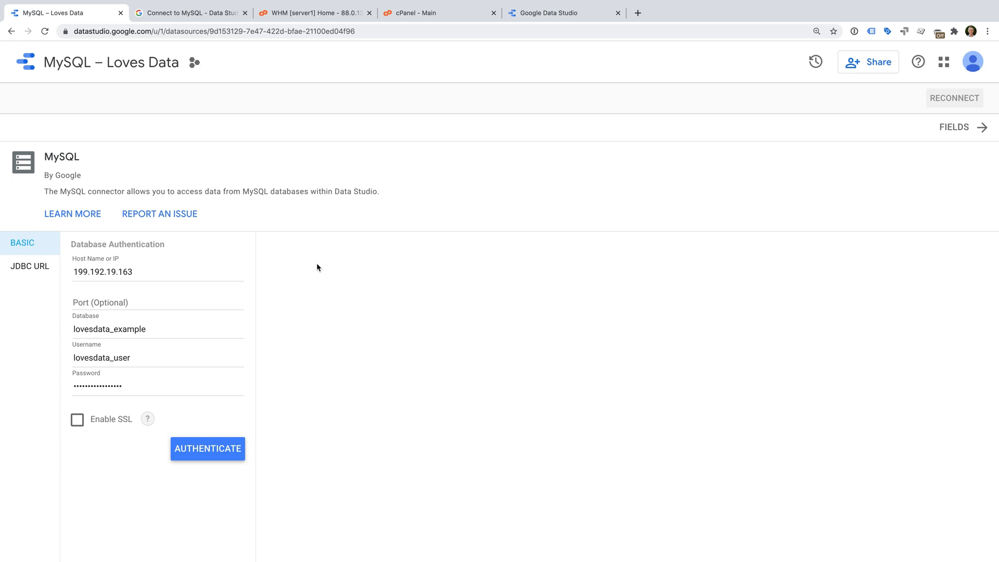
pyautogui.moveTo(267, 155)
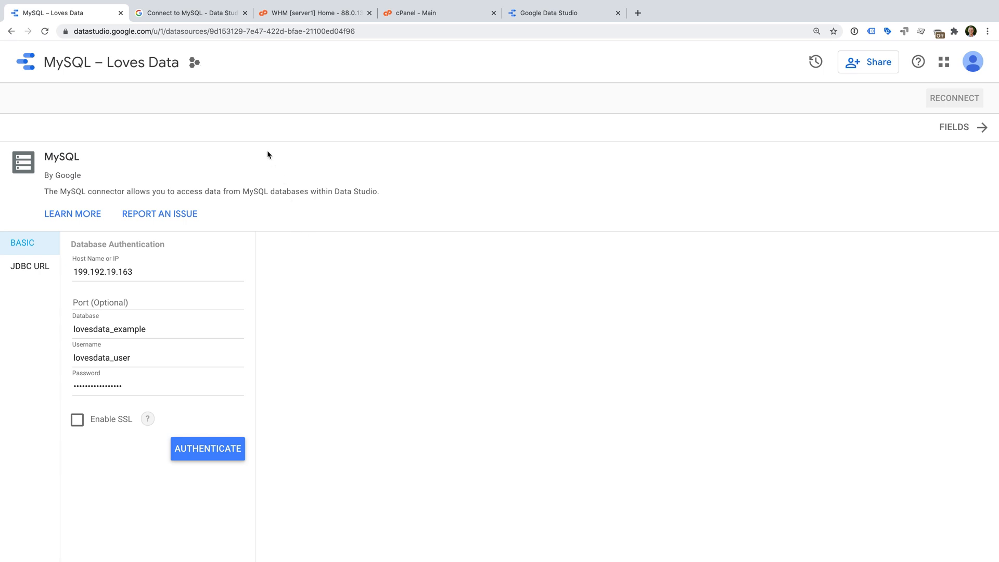
pyautogui.moveTo(268, 154)
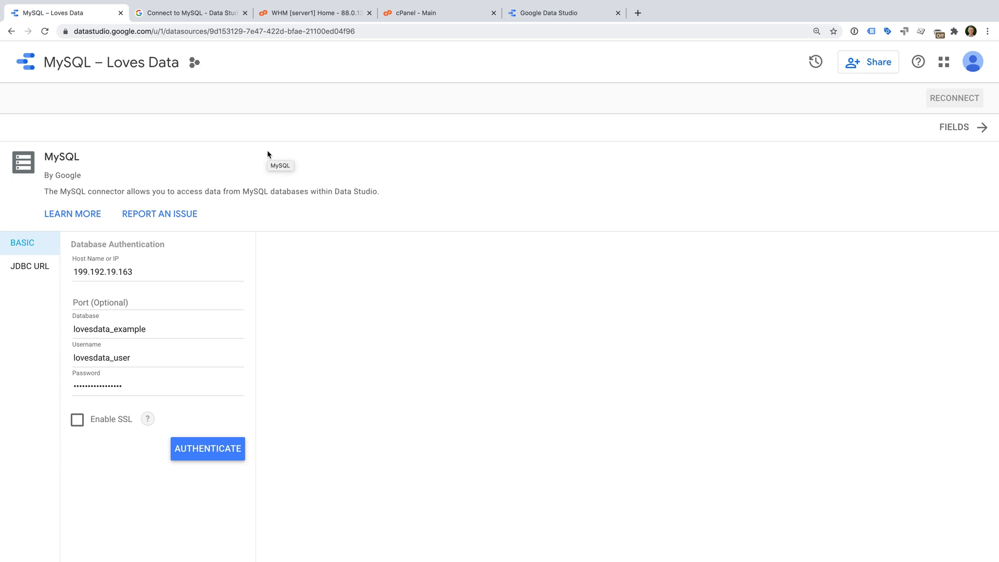
# - In the Connect to MySQL help article, select all listed Data Studio IP ranges
pyautogui.click(188, 13)
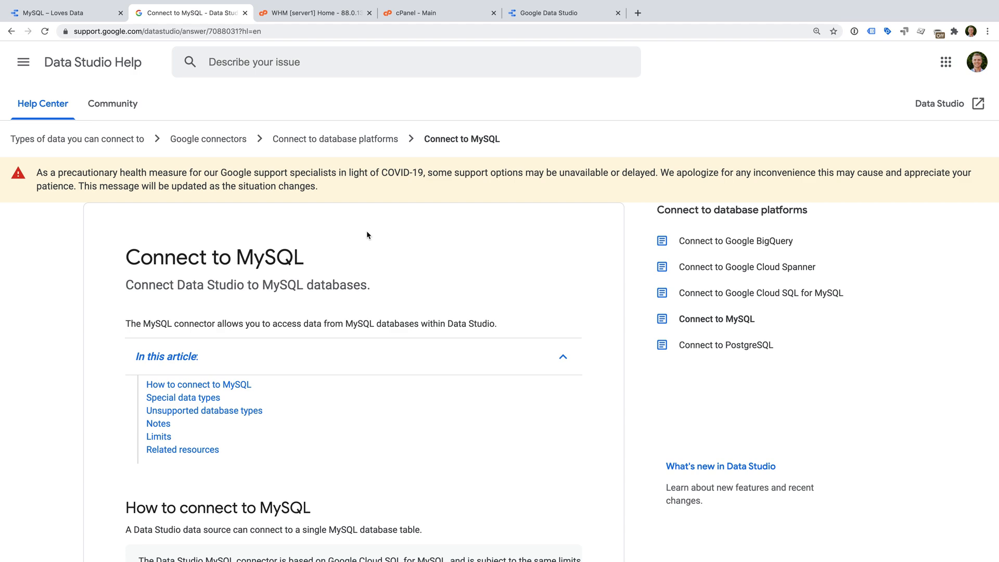
pyautogui.scroll(-3)
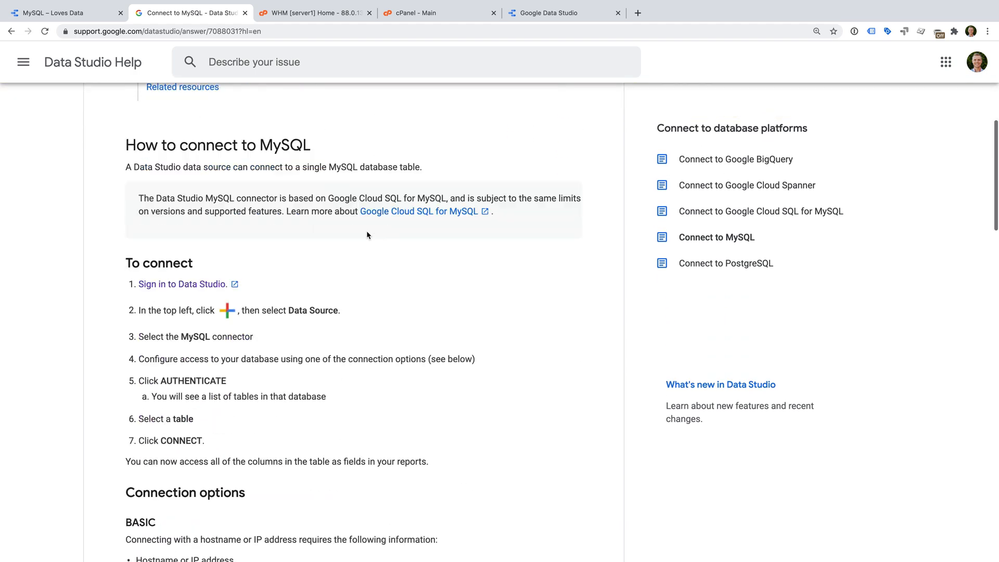
pyautogui.scroll(-3)
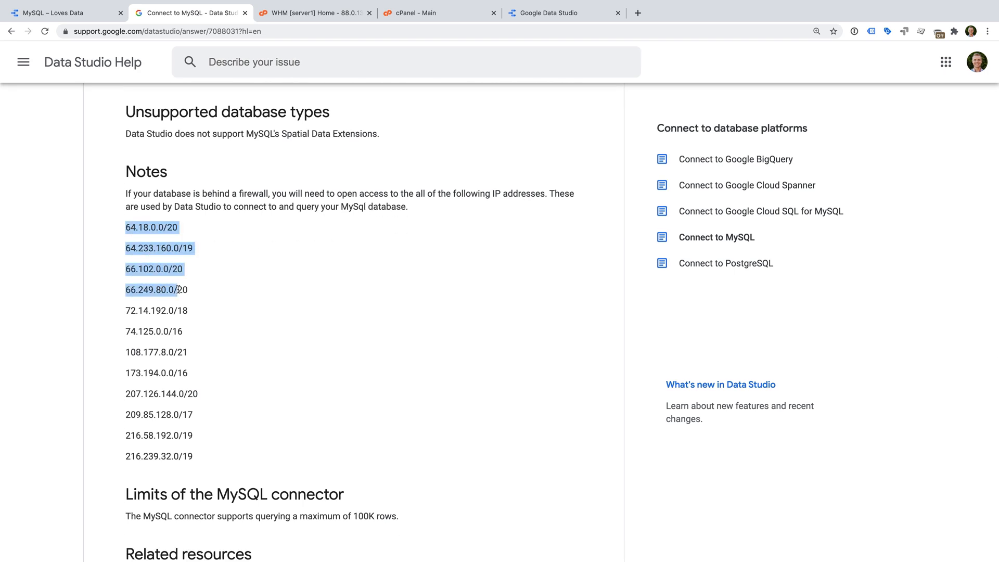
pyautogui.moveTo(179, 290); pyautogui.dragTo(196, 457)
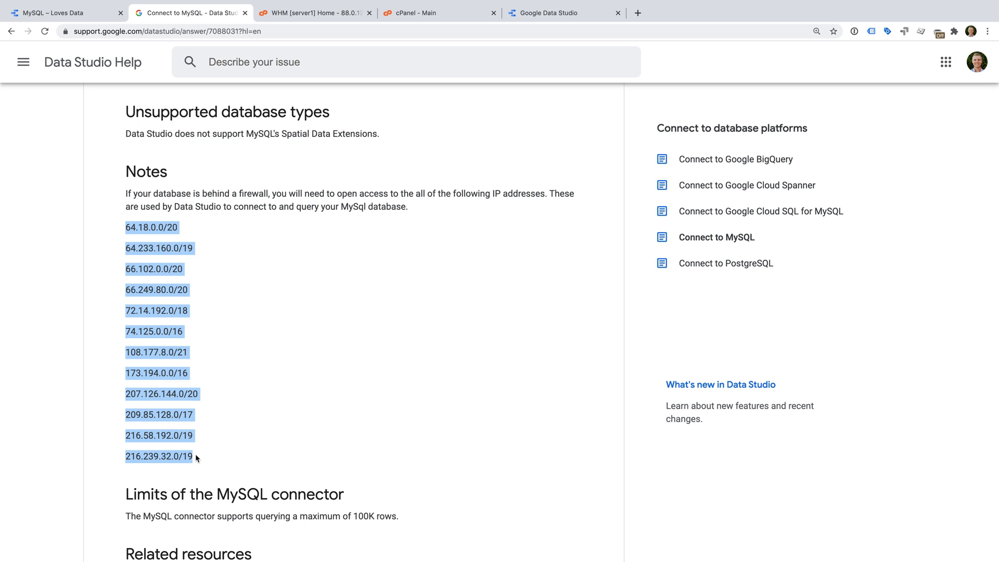
pyautogui.moveTo(324, 289)
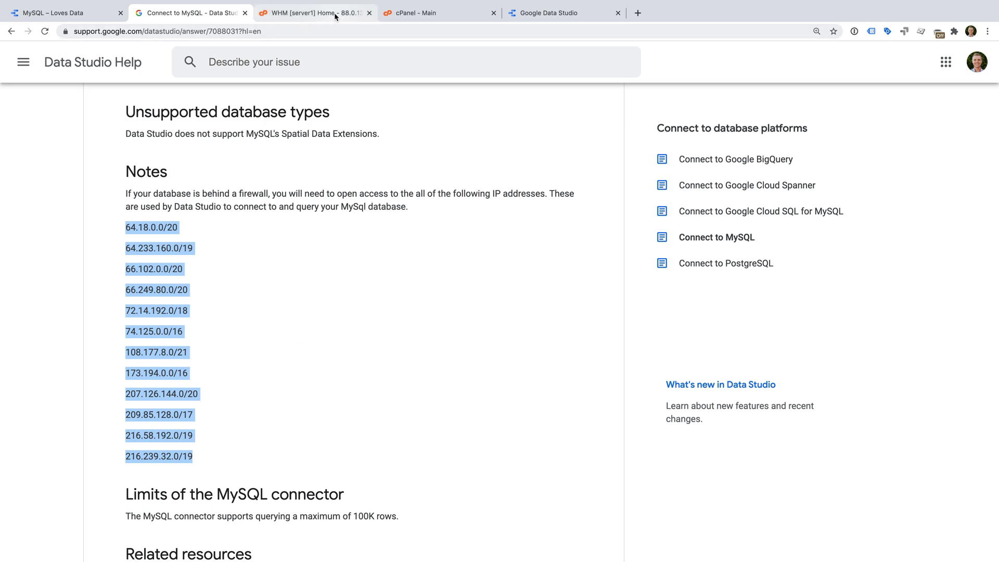
# - Filter WHM's sidebar with 'mys' and open Additional MySQL Access Hosts
pyautogui.click(312, 12)
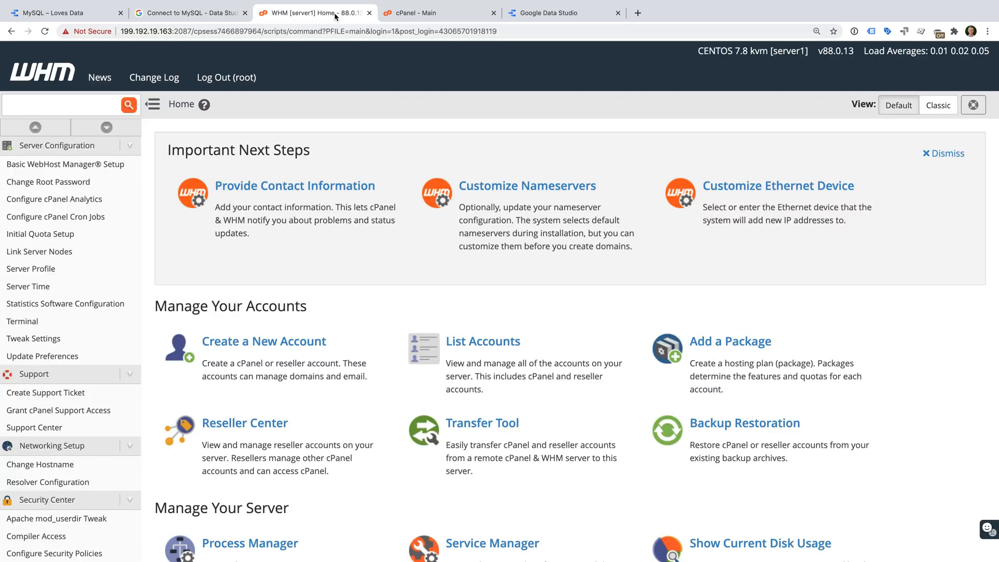
pyautogui.moveTo(293, 50)
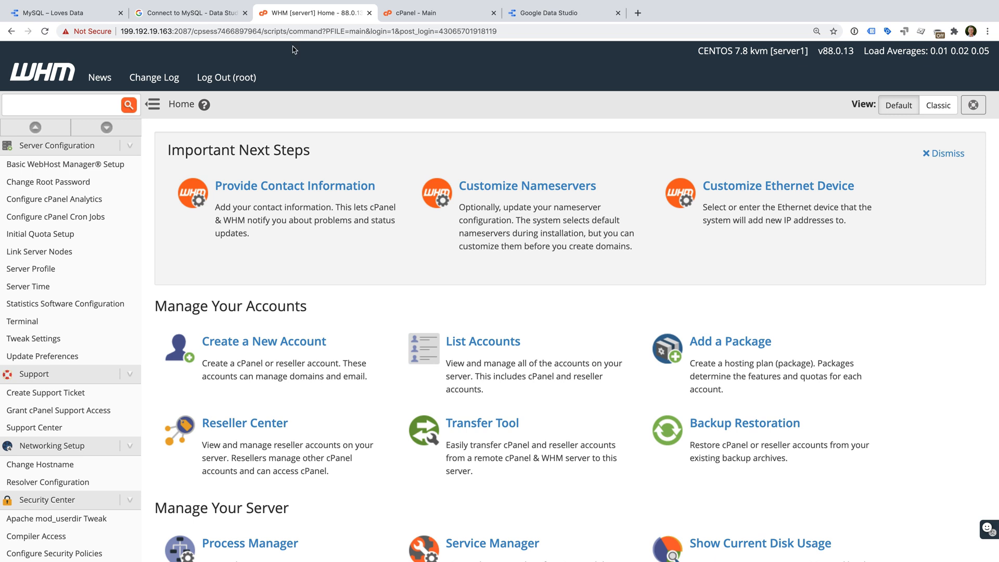
pyautogui.click(64, 106)
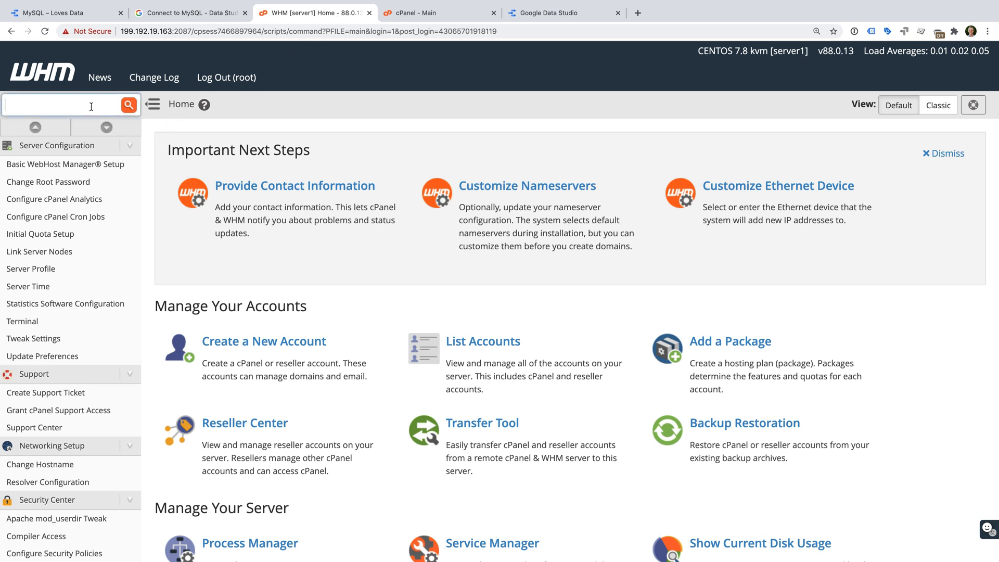
pyautogui.write('mysql')
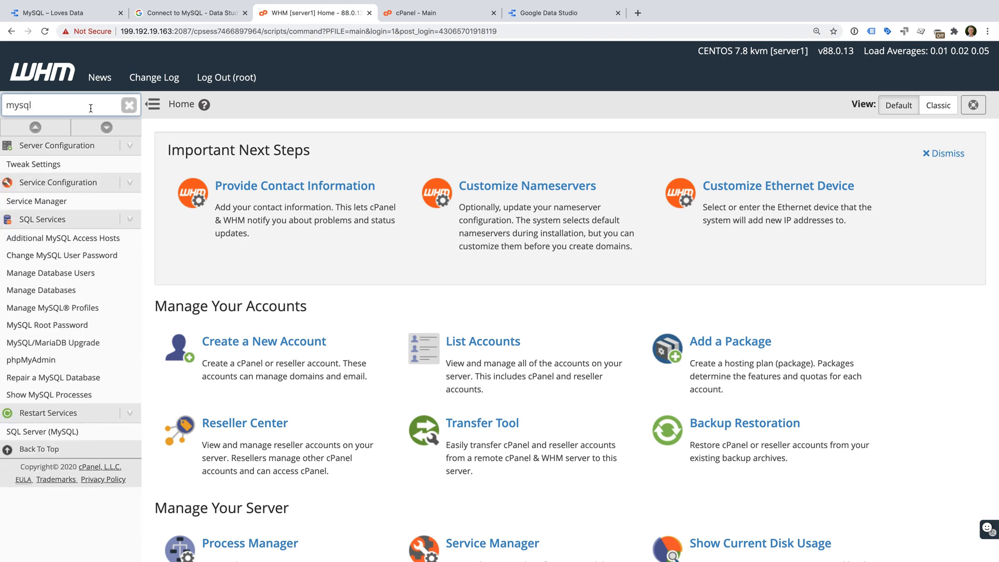
pyautogui.moveTo(63, 238)
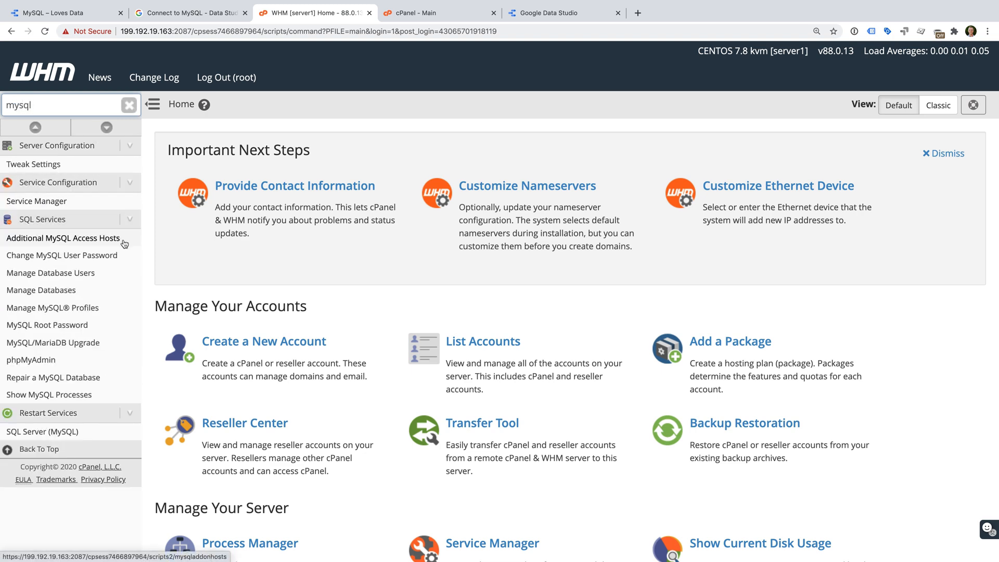
pyautogui.click(63, 237)
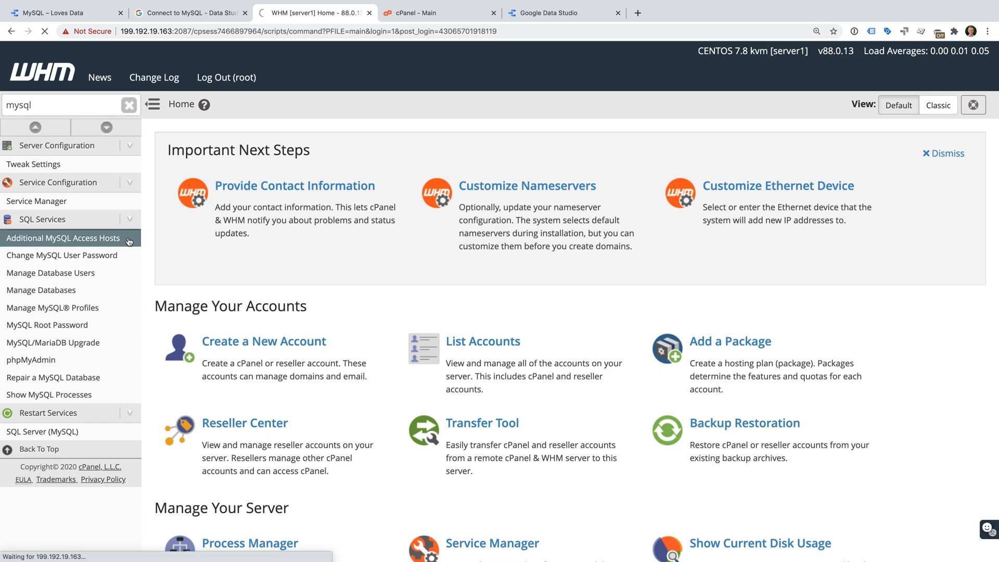
# - Save wildcard hosts like 108.177.%.% as MySQL access hosts and update all accounts
pyautogui.click(62, 238)
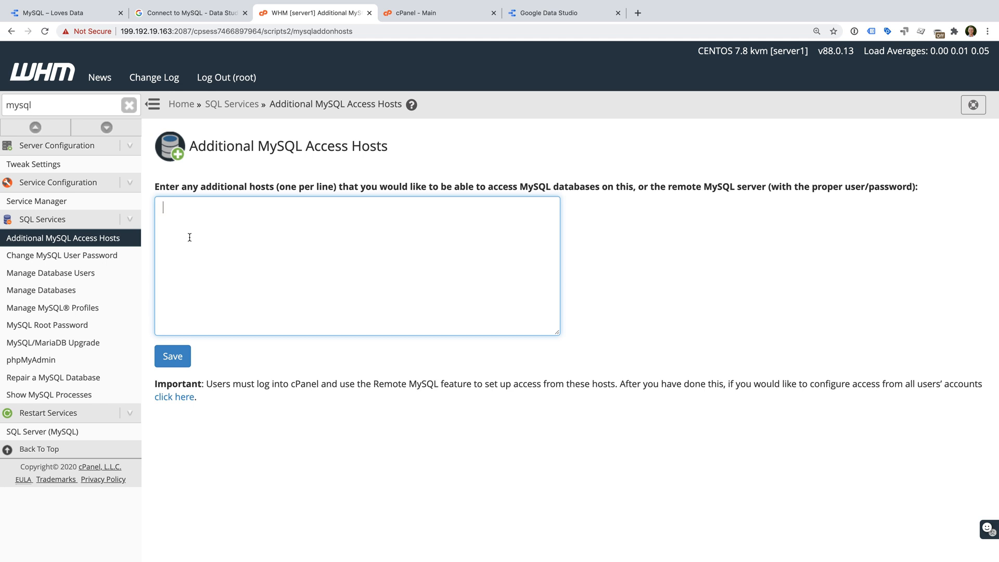
pyautogui.write('108.177.%.%')
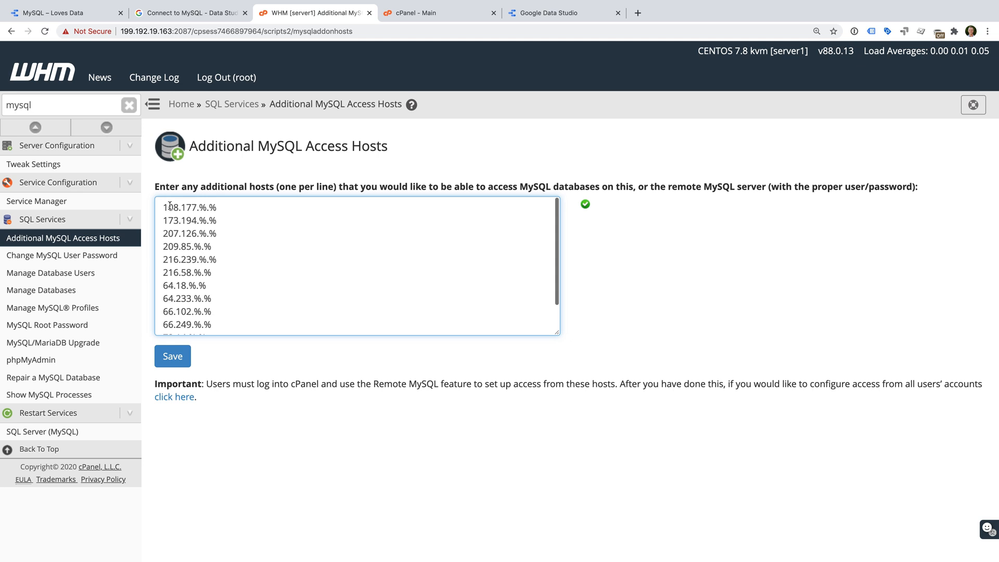
pyautogui.doubleClick(168, 207)
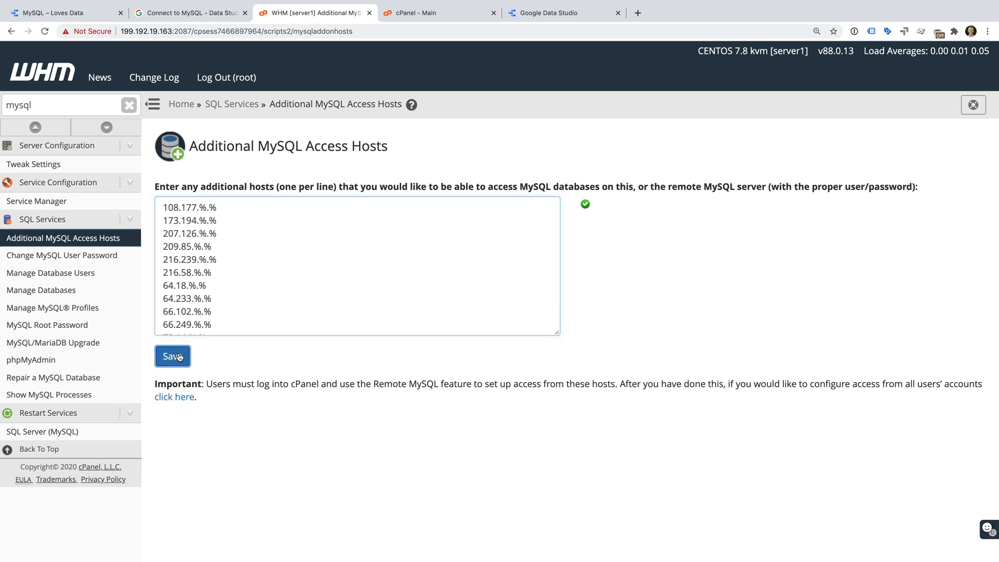
pyautogui.click(172, 356)
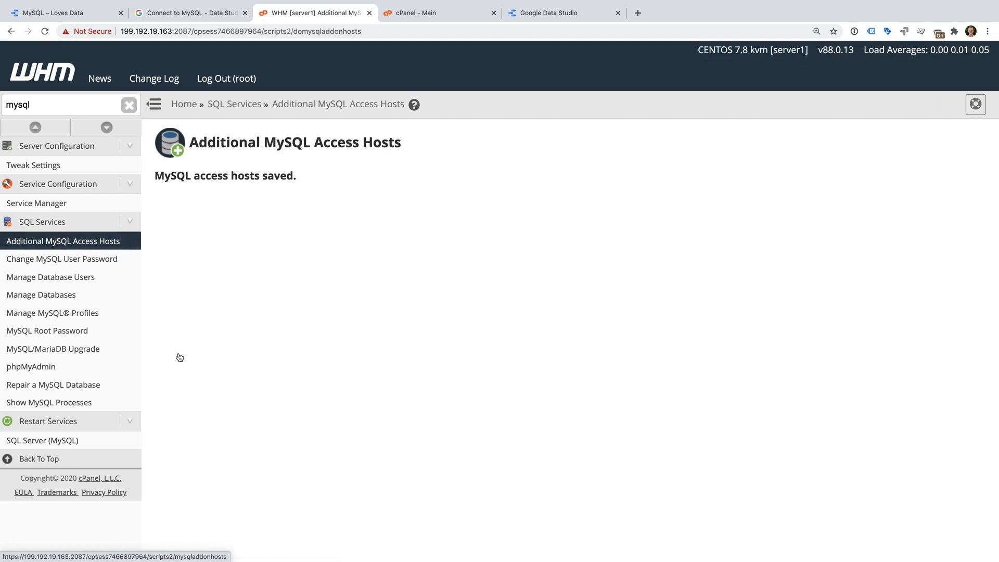
pyautogui.moveTo(111, 248)
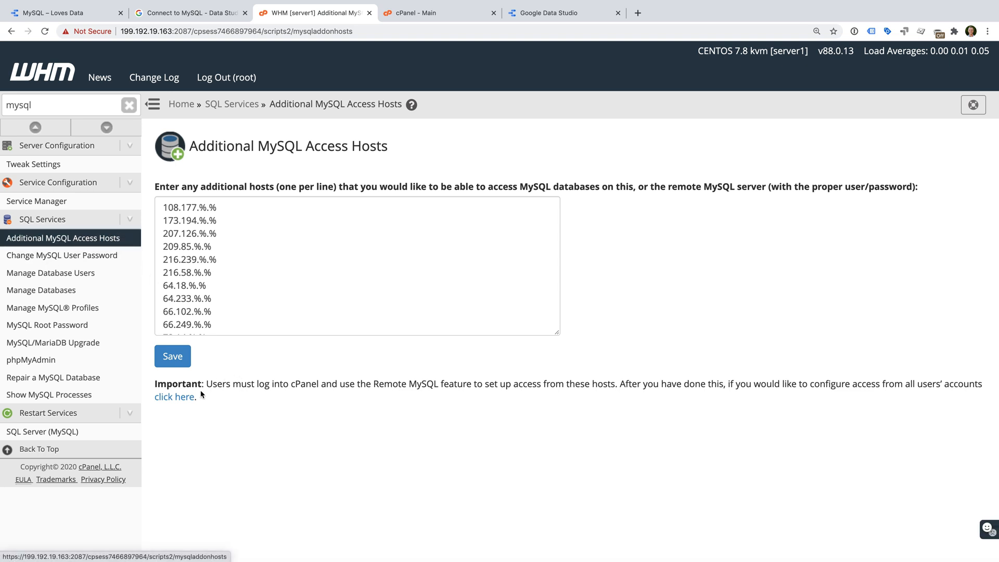
pyautogui.click(172, 355)
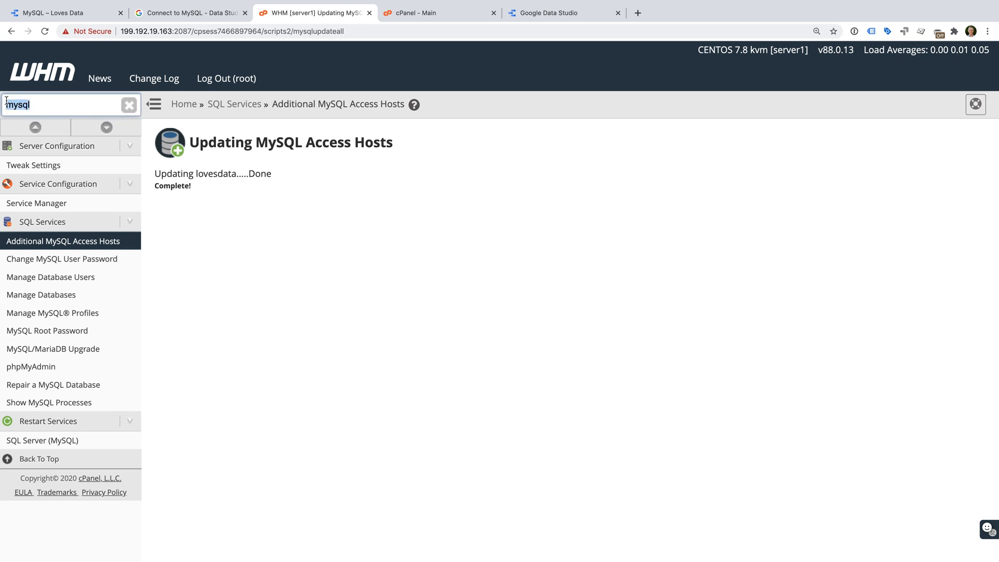
# - Search WHM for 'firewall' and open ConfigServer Firewall's Firewall Configuration
pyautogui.write('firewall')
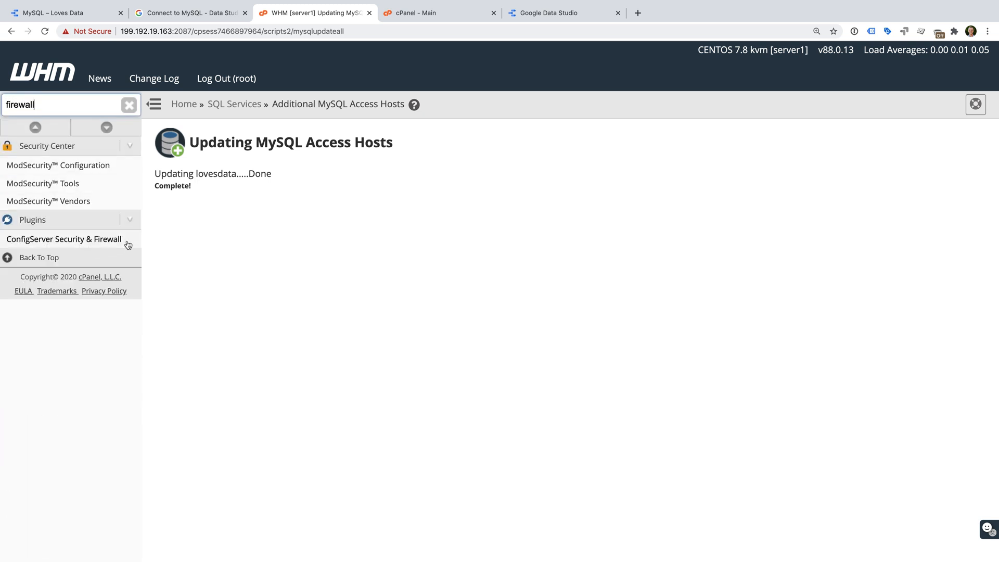
pyautogui.click(63, 239)
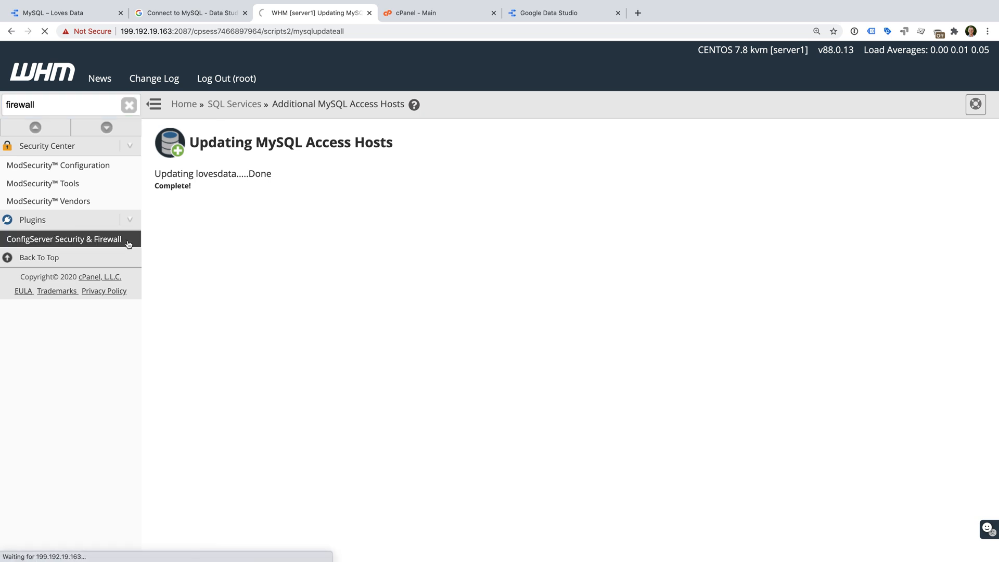
pyautogui.click(63, 236)
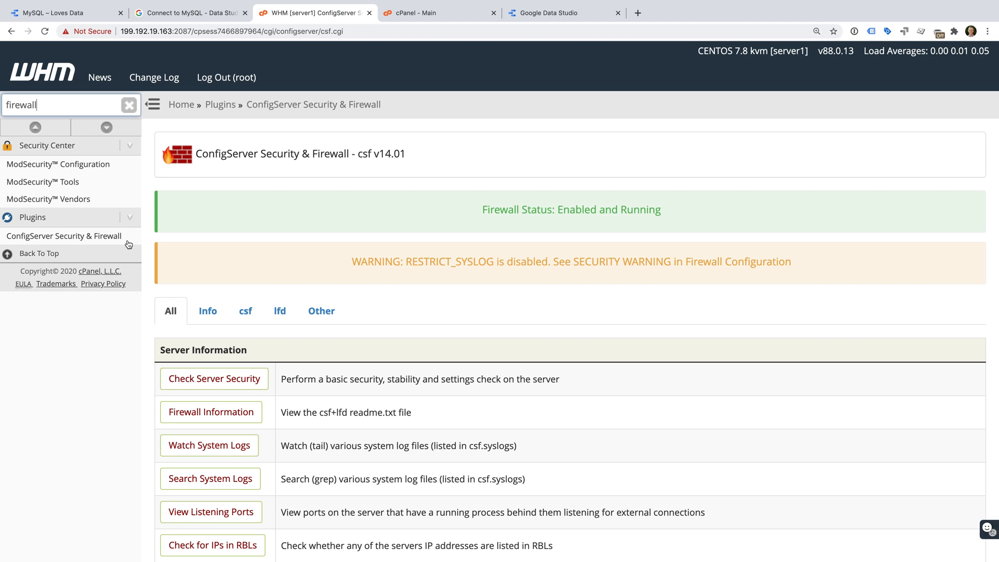
pyautogui.scroll(-3)
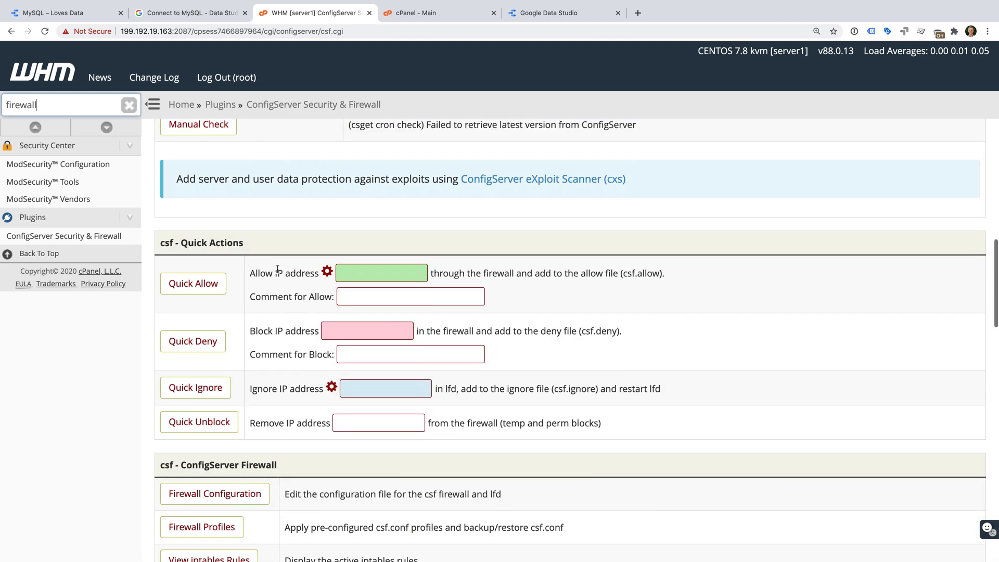
pyautogui.scroll(-3)
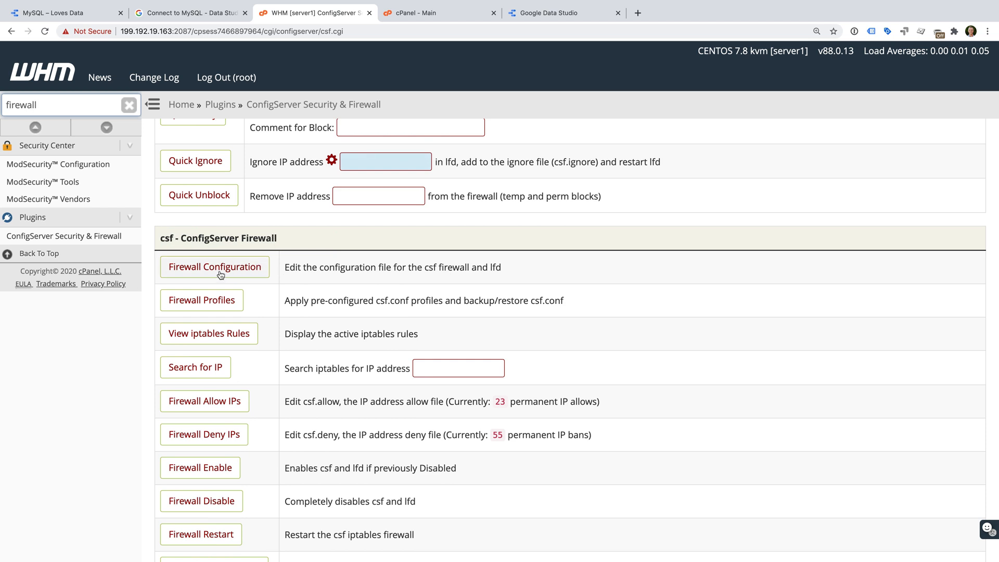
pyautogui.click(214, 266)
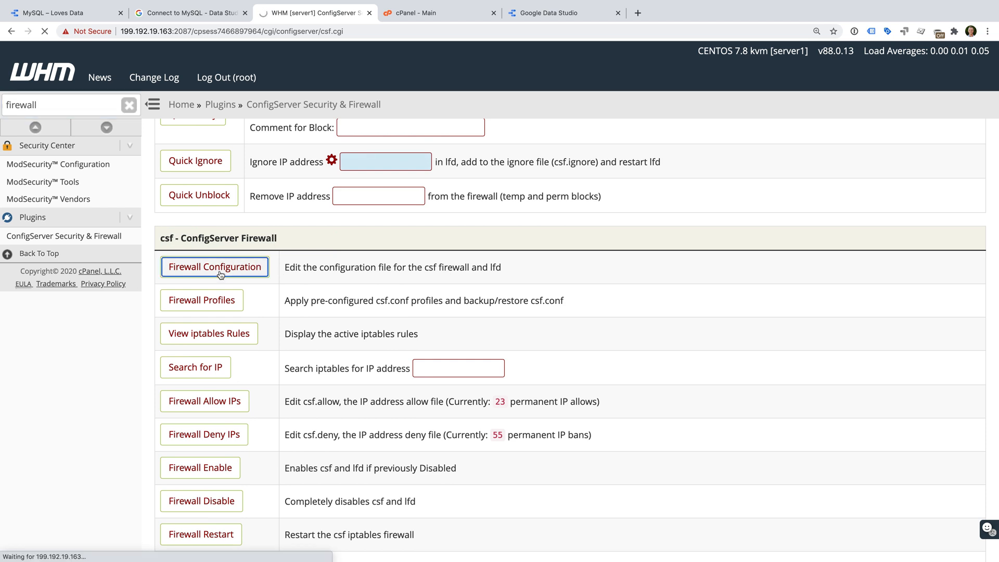
# - Append ',3306' to the TCP_IN incoming ports field
pyautogui.click(214, 266)
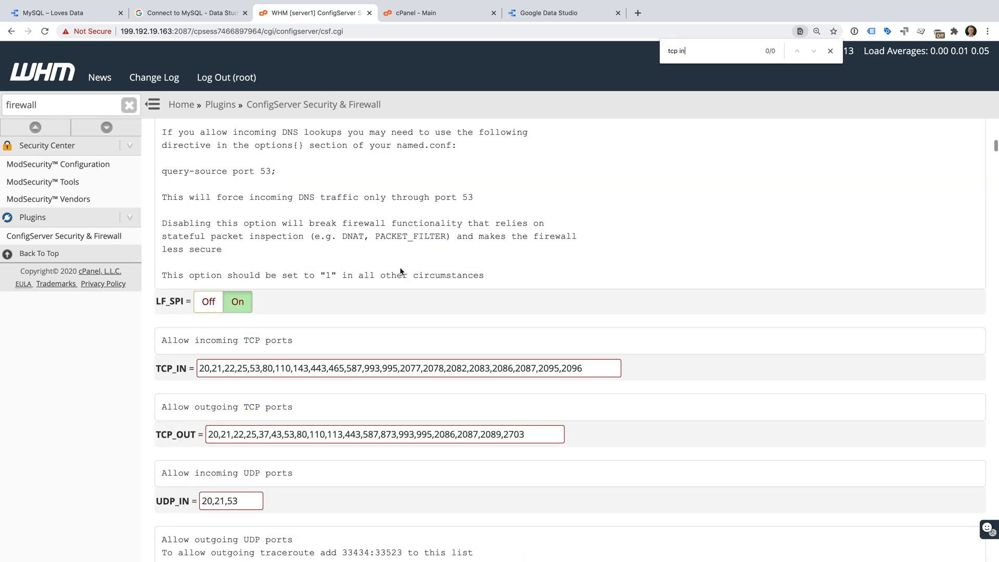
pyautogui.moveTo(525, 355)
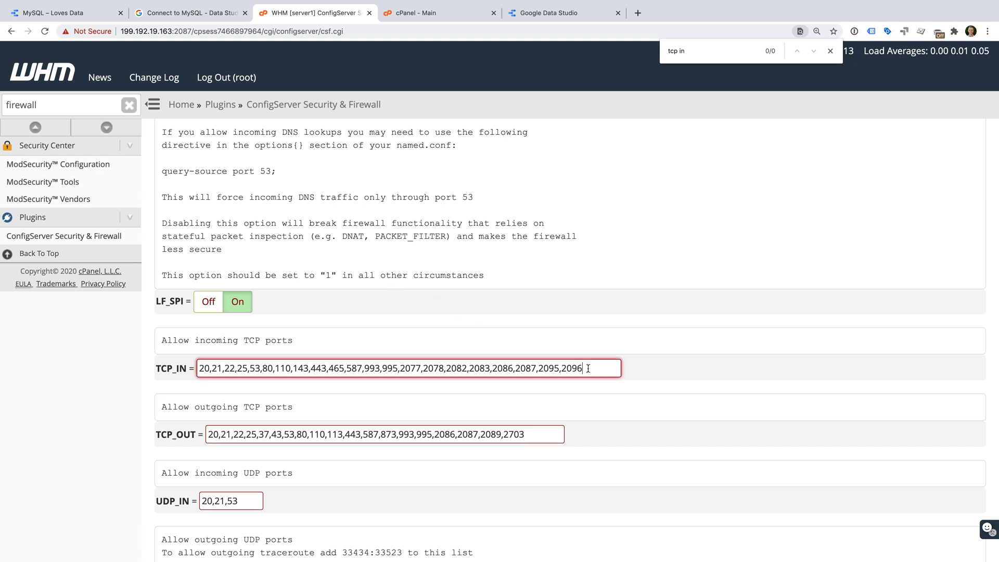
pyautogui.write(',')
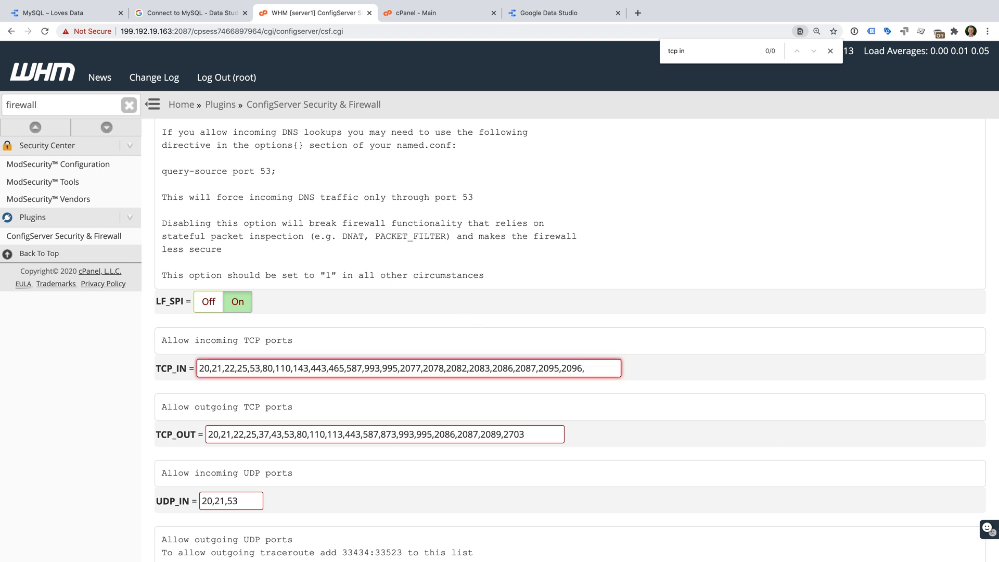
pyautogui.write('3306')
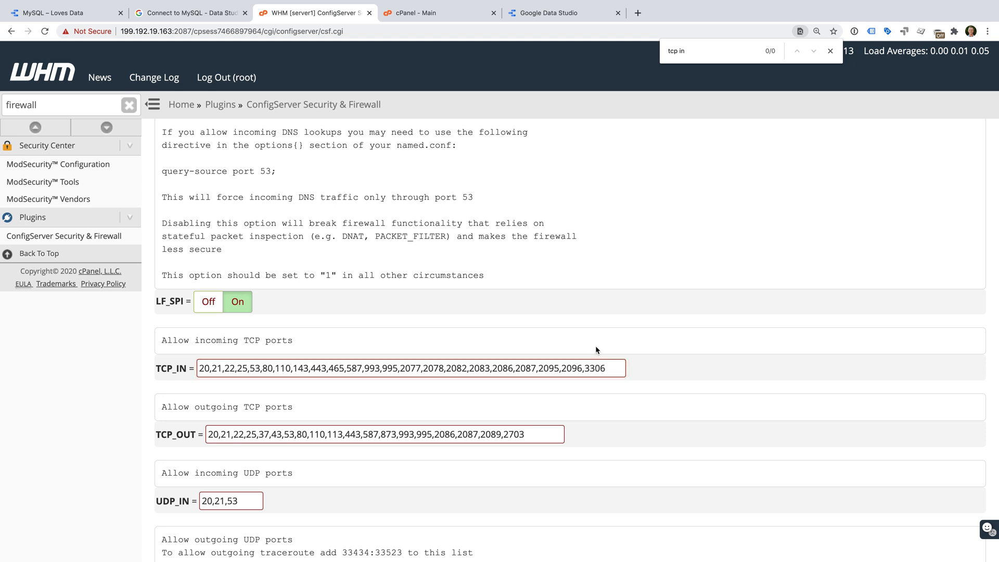
pyautogui.doubleClick(590, 369)
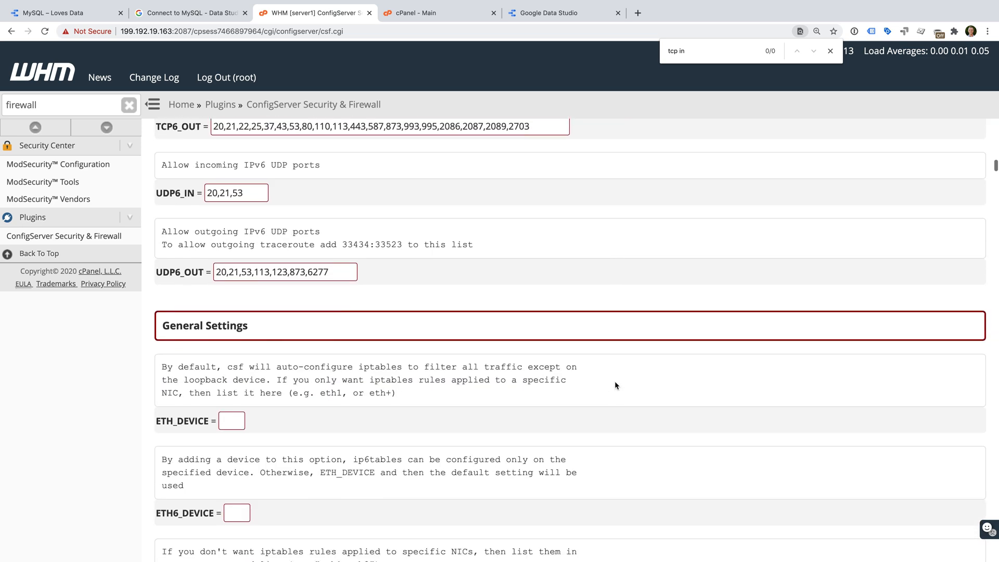
pyautogui.scroll(-3)
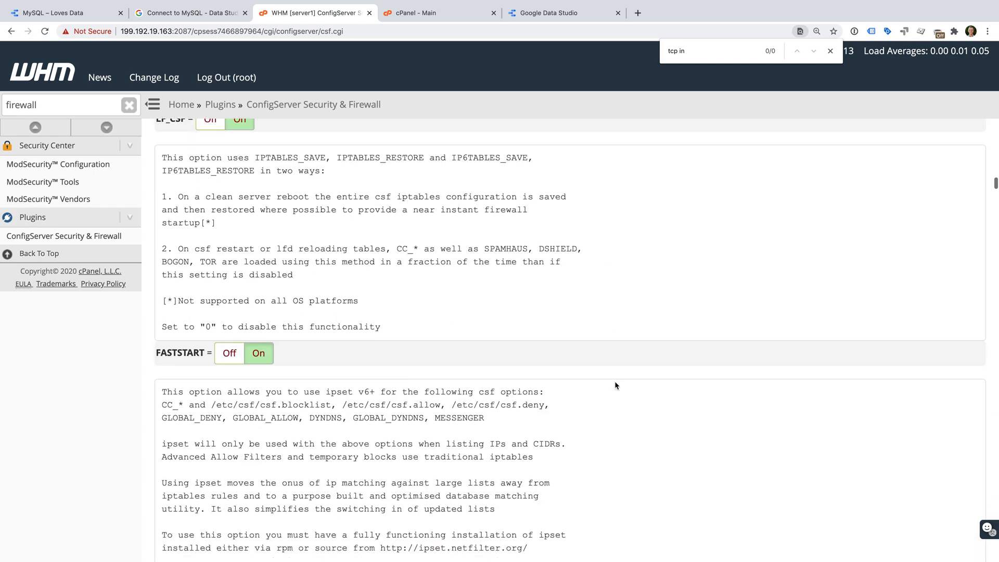
pyautogui.scroll(-3)
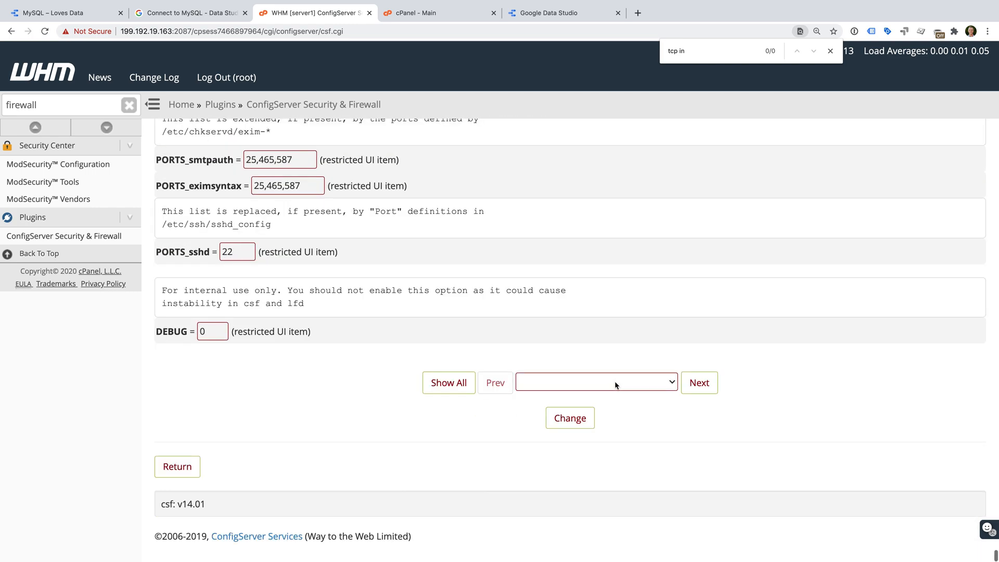
# - Save the firewall configuration with Change and restart csf+lfd
pyautogui.click(569, 418)
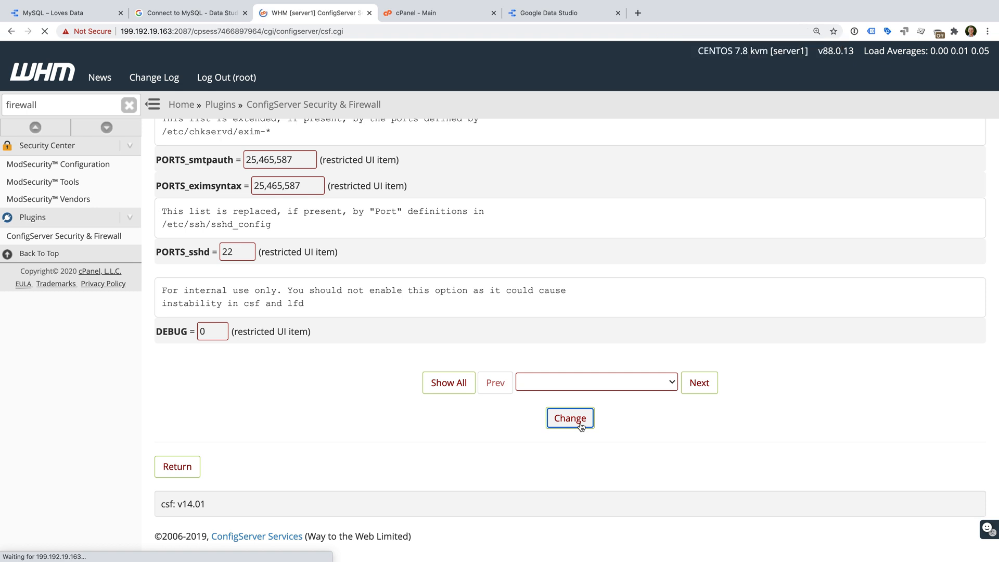
pyautogui.click(569, 418)
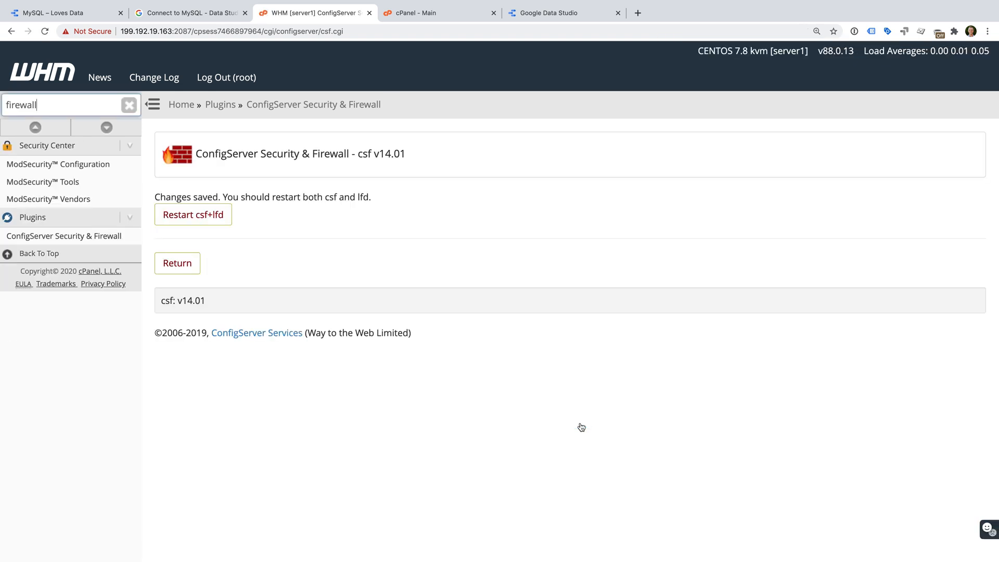
pyautogui.moveTo(288, 233)
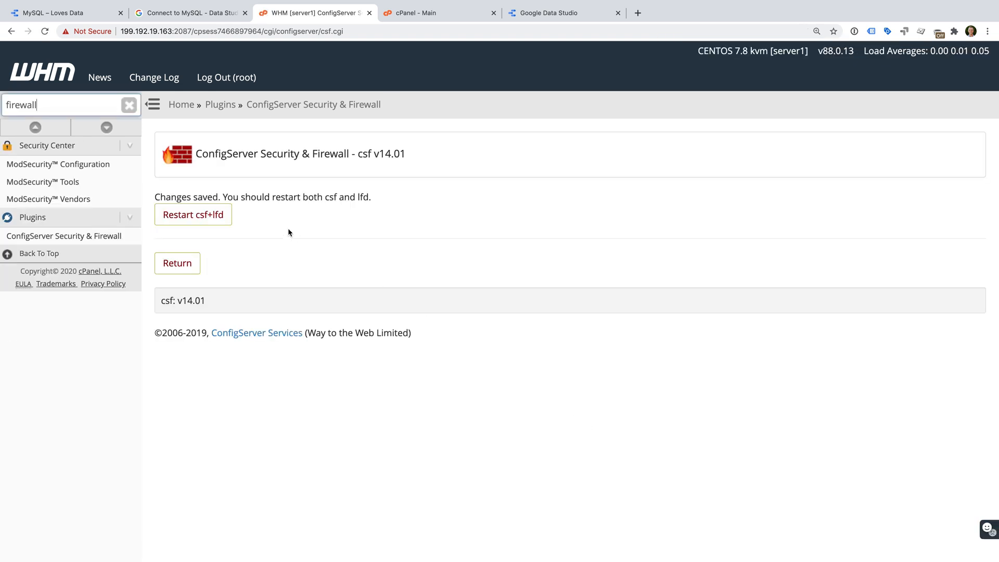
pyautogui.click(193, 214)
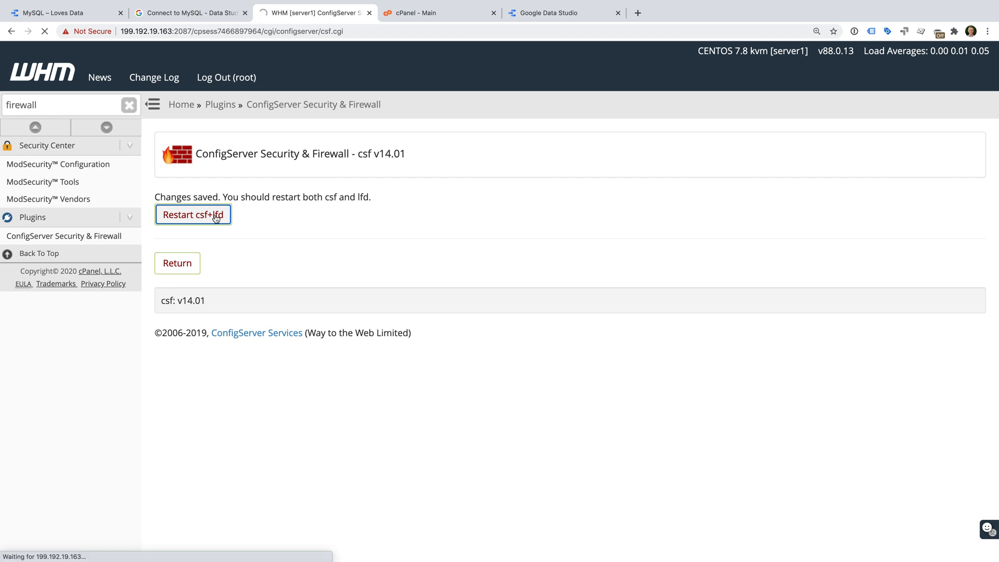
pyautogui.click(193, 214)
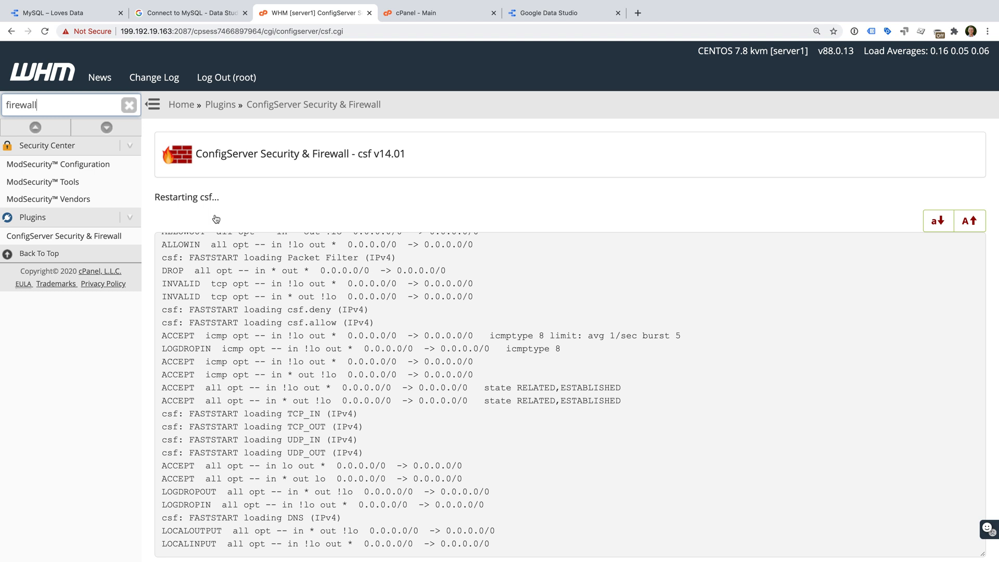
pyautogui.moveTo(384, 147)
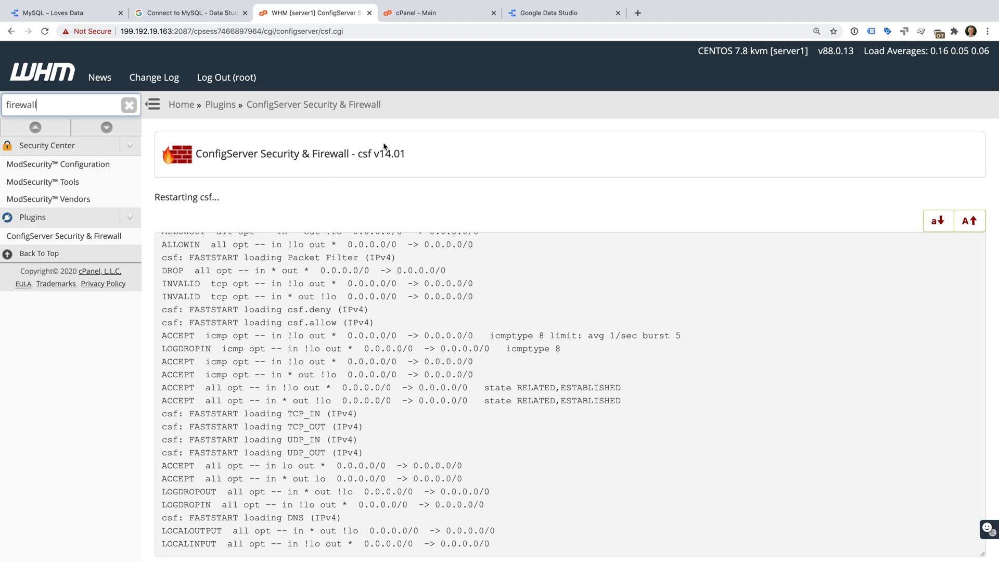
pyautogui.click(424, 12)
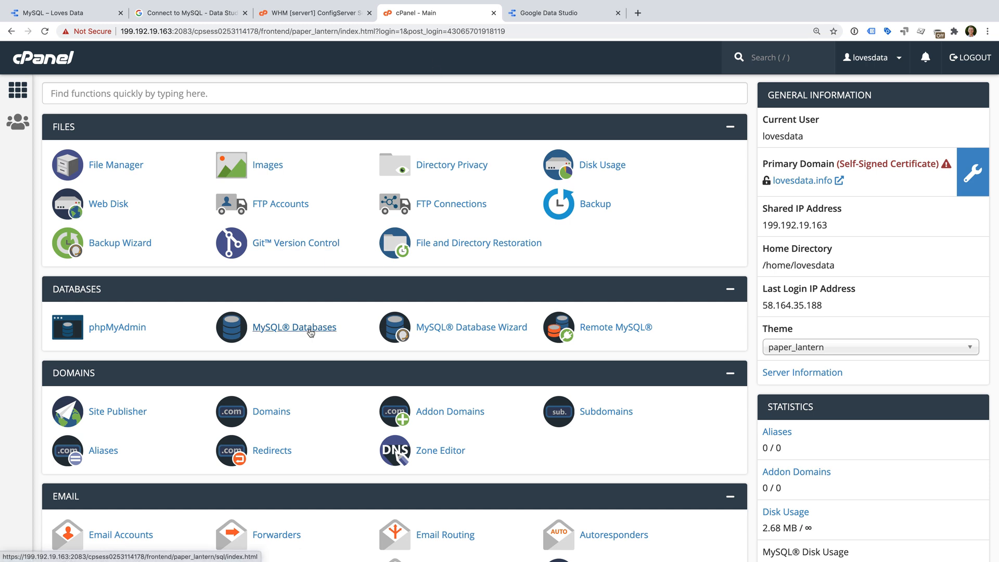
# - Create the database 'example' (lovesdata_example) in cPanel MySQL Databases
pyautogui.click(294, 327)
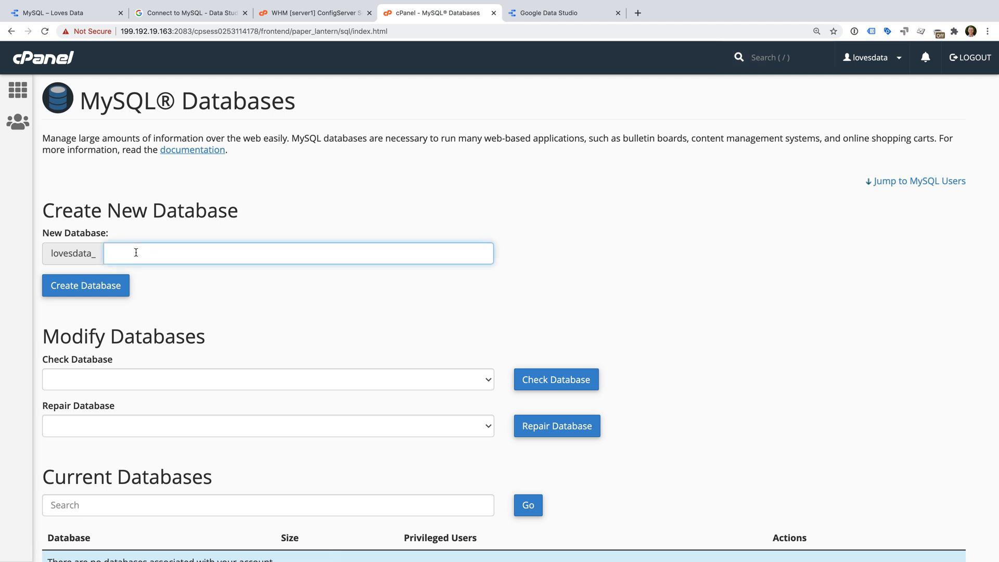
pyautogui.write('example')
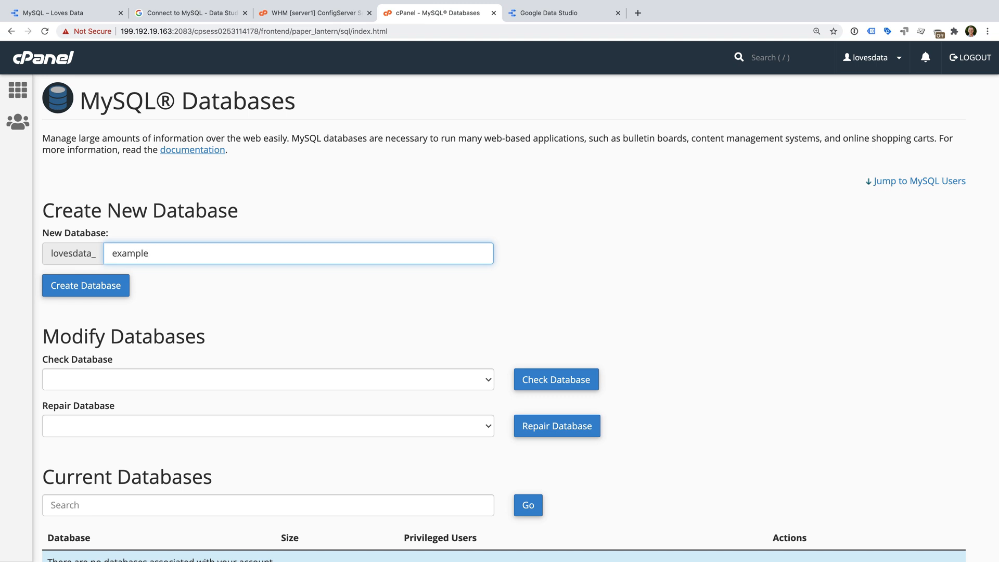
pyautogui.click(85, 285)
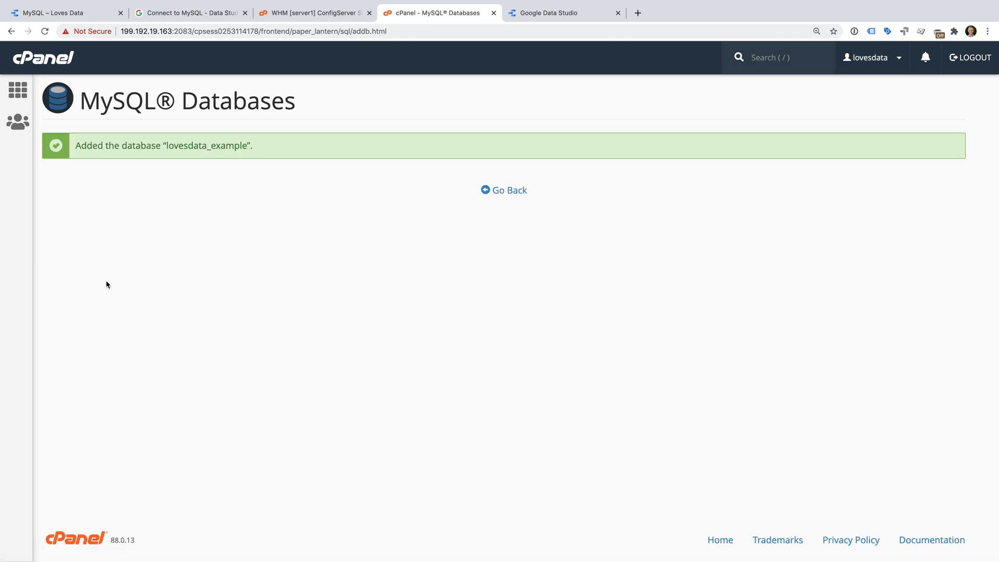
pyautogui.click(503, 190)
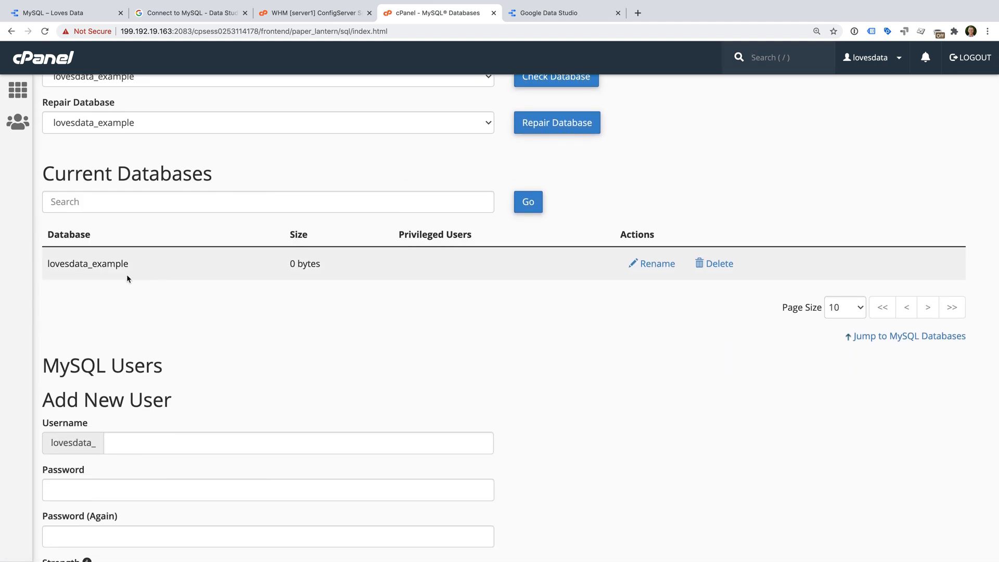
pyautogui.scroll(-3)
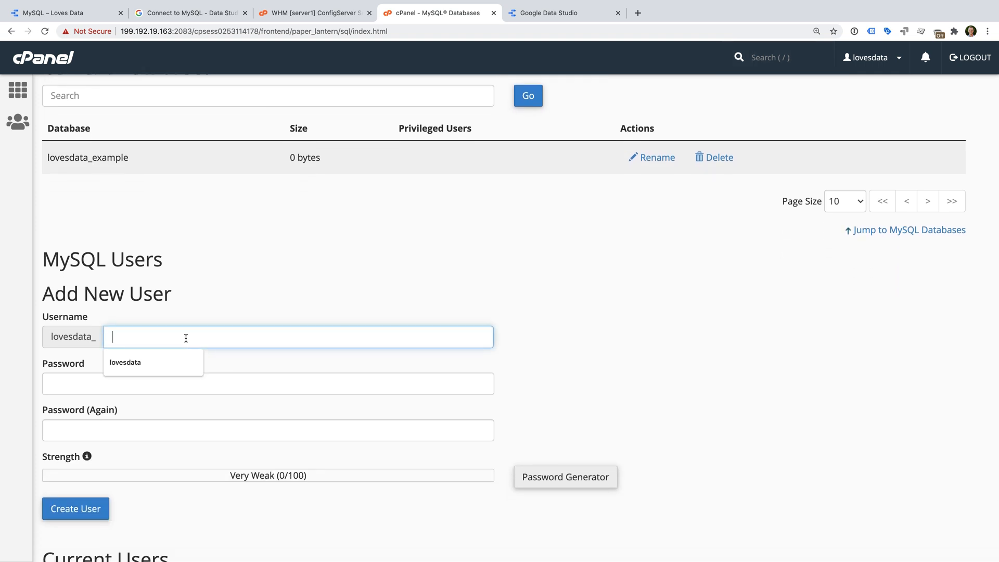
# - Create MySQL user 'user' (lovesdata_user) with its password
pyautogui.write('user')
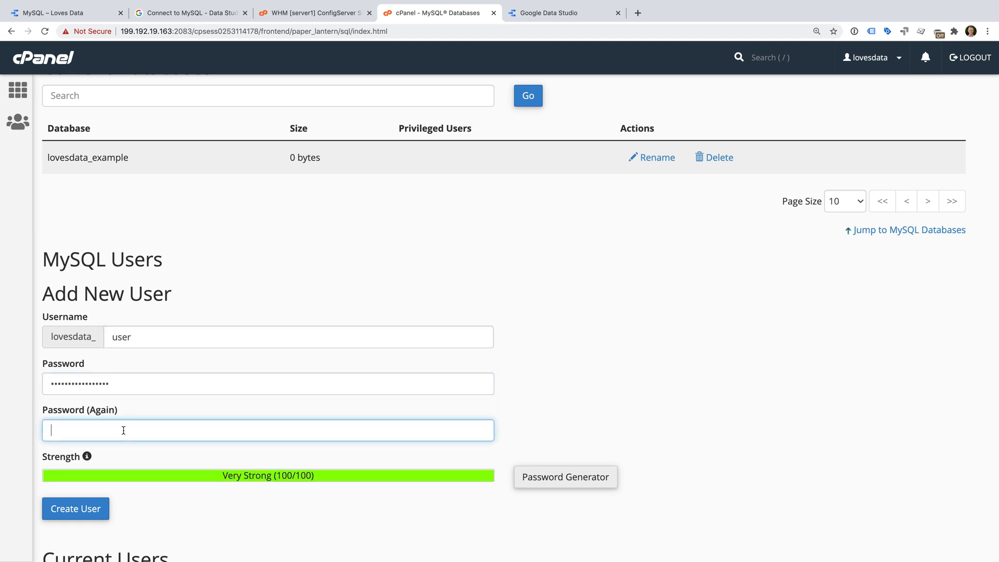
pyautogui.write('password')
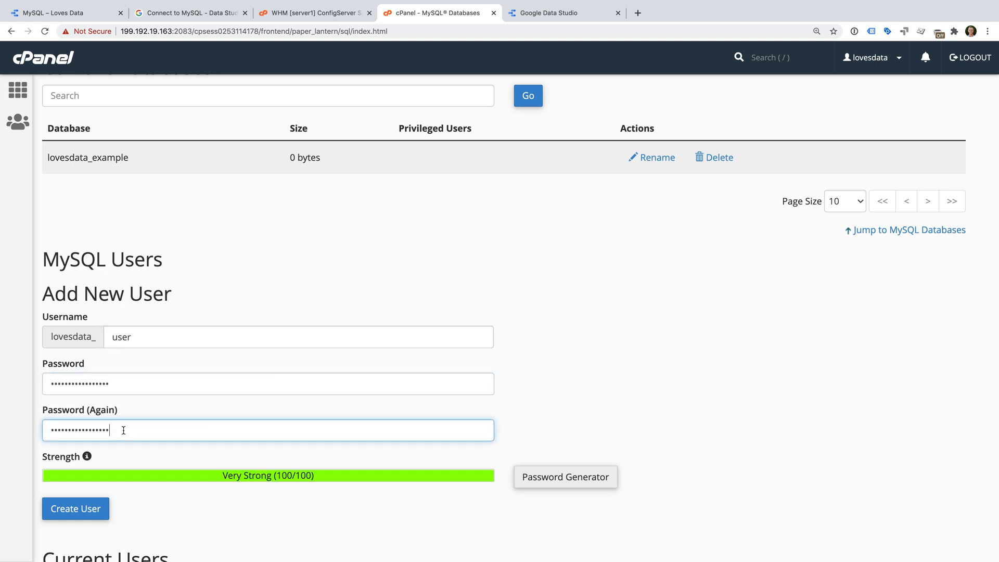
pyautogui.click(74, 508)
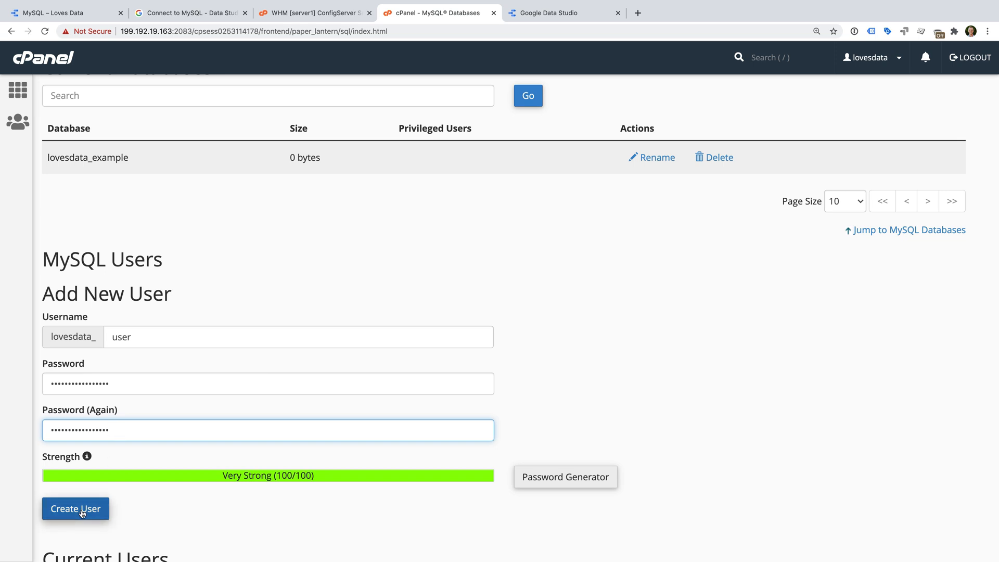
pyautogui.click(75, 509)
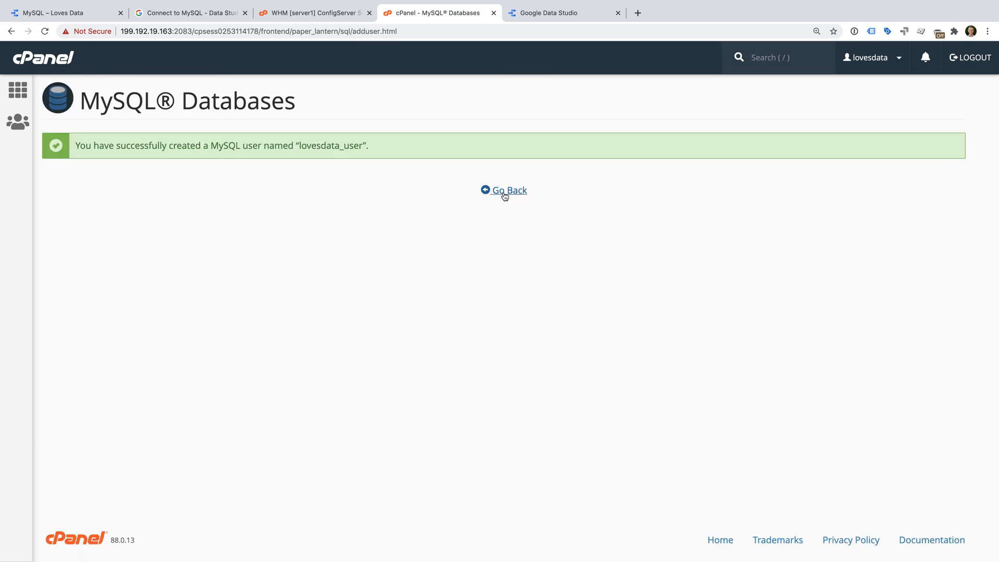
pyautogui.click(508, 190)
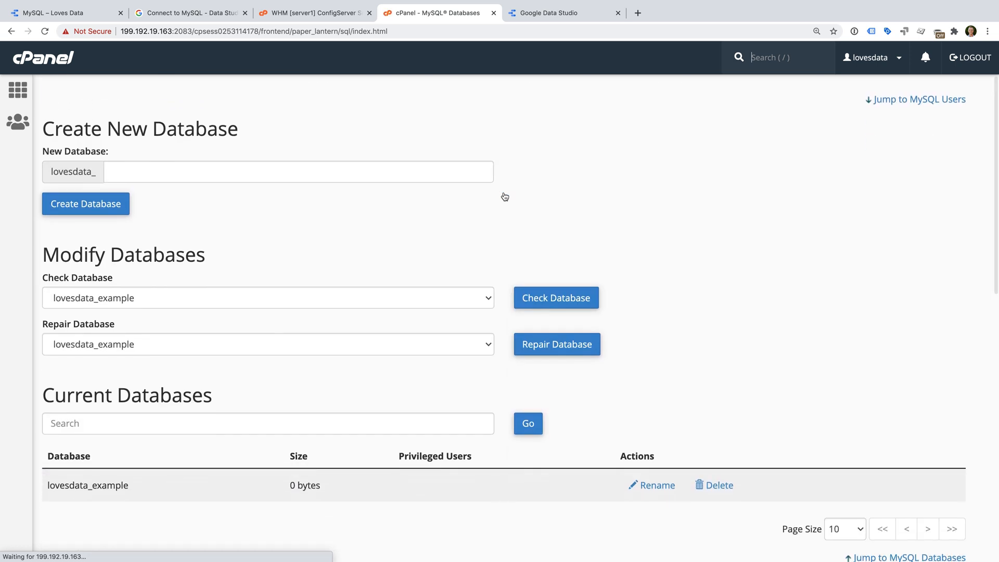
# - Add lovesdata_user to the lovesdata_example database
pyautogui.click(920, 99)
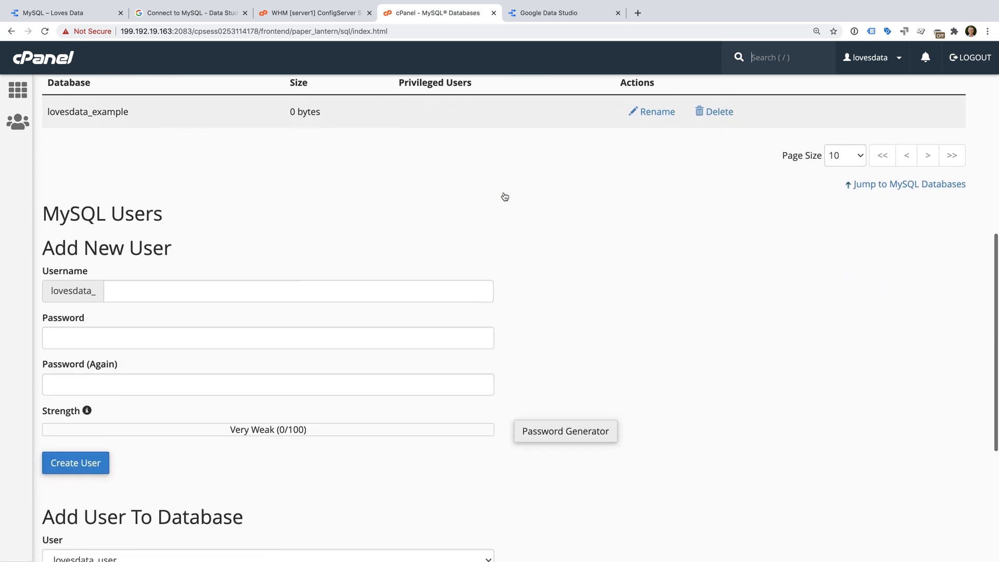
pyautogui.scroll(-3)
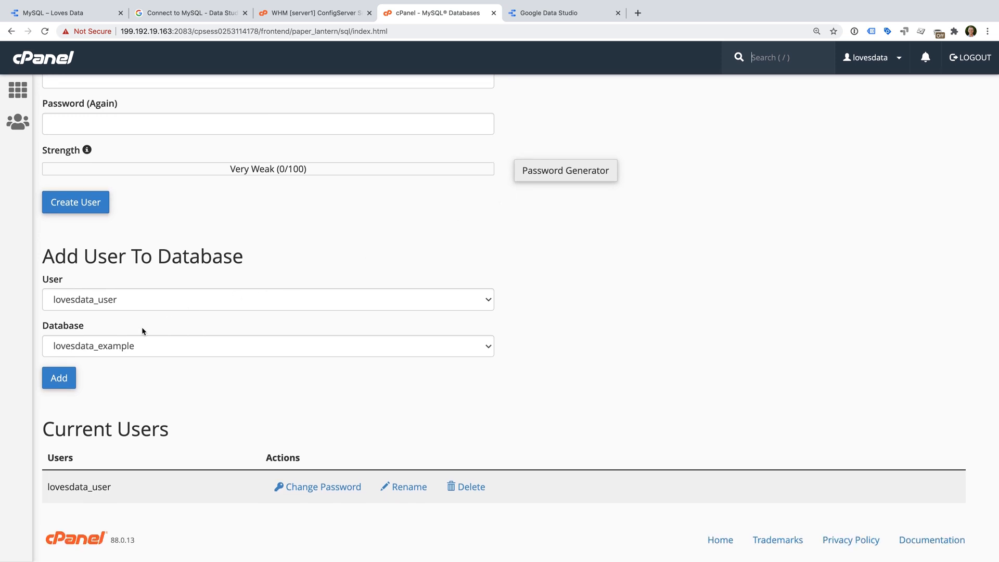
pyautogui.click(58, 378)
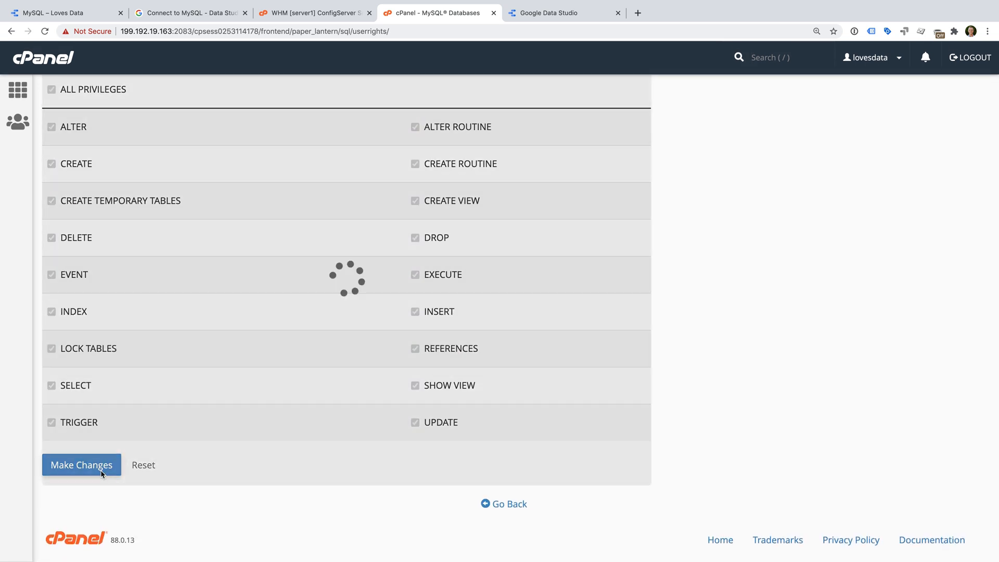
# - Grant lovesdata_user ALL PRIVILEGES on lovesdata_example and make the changes
pyautogui.click(81, 464)
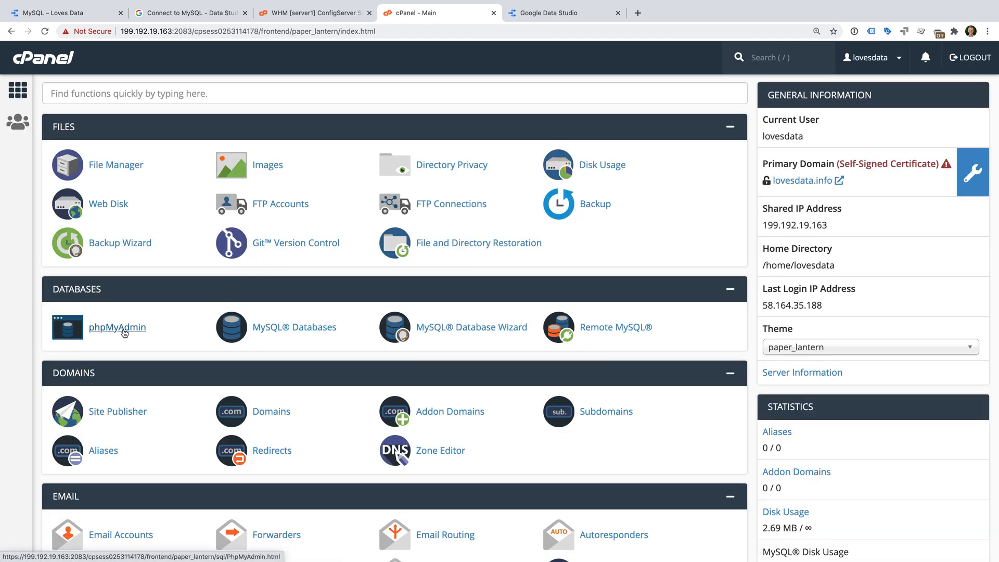
# - Open lovesdata_example in phpMyAdmin and go to its Import page
pyautogui.click(118, 327)
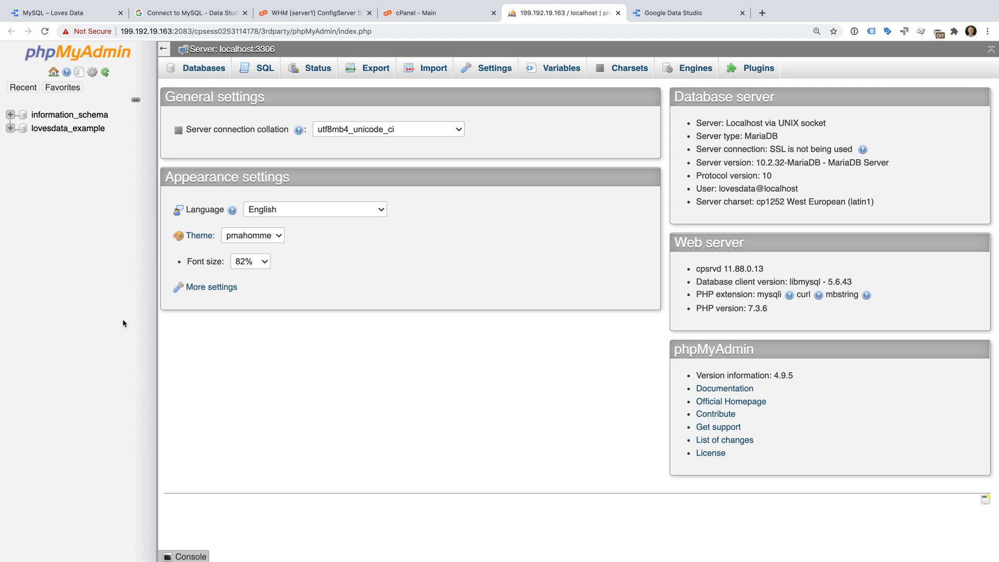
pyautogui.click(67, 128)
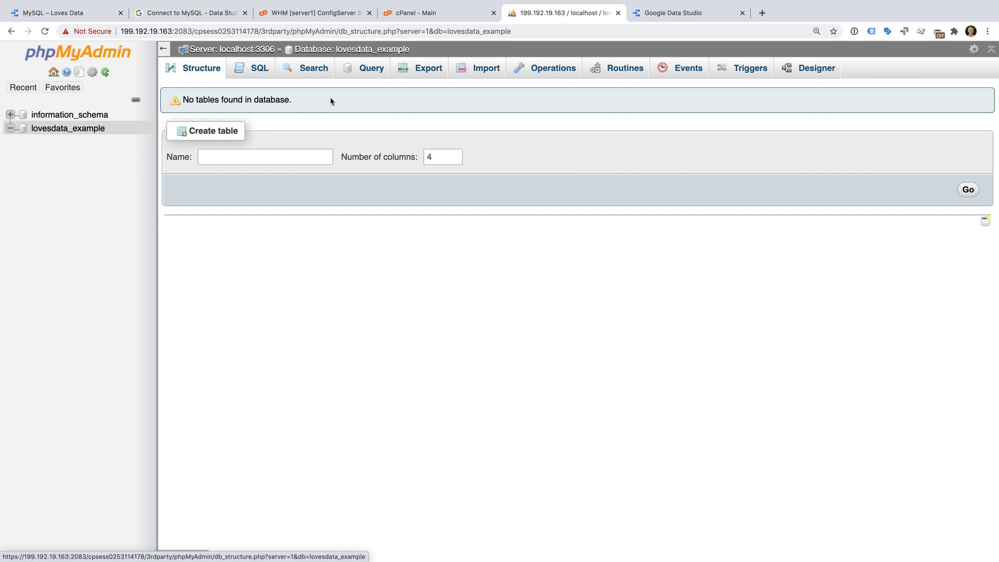
pyautogui.click(485, 68)
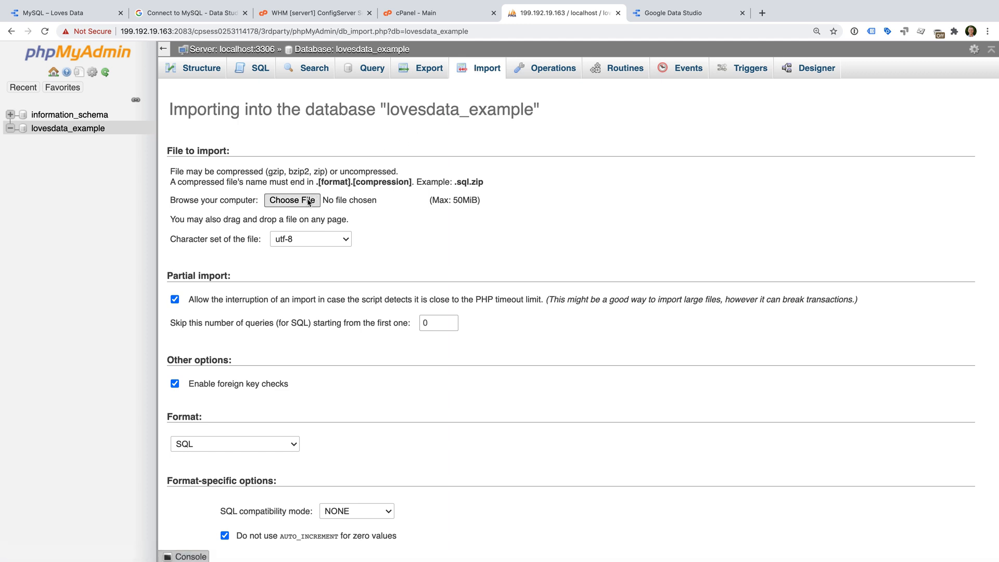
# - Import the students.sql file into lovesdata_example, running its 16 queries
pyautogui.click(292, 200)
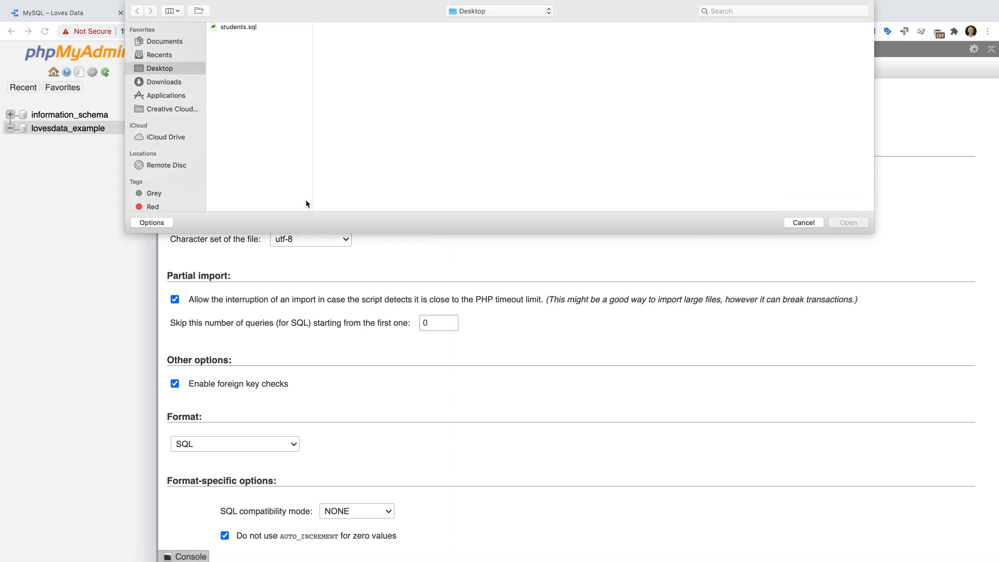
pyautogui.click(239, 26)
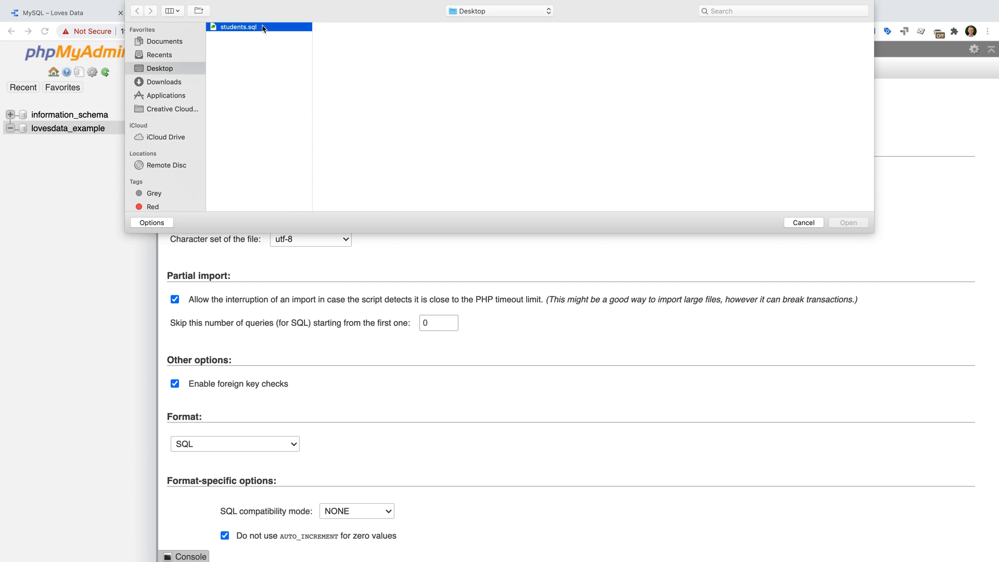
pyautogui.click(236, 26)
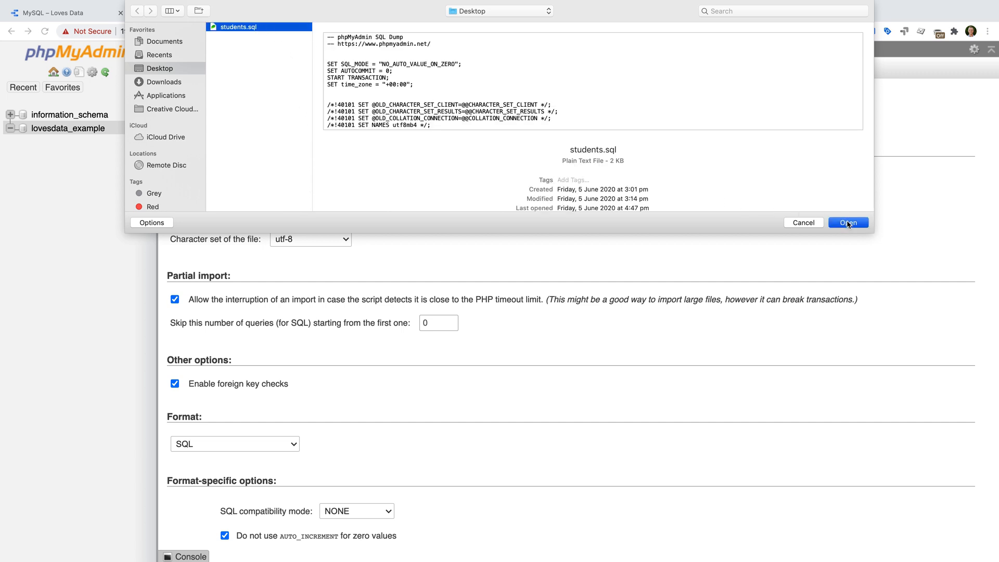
pyautogui.click(848, 222)
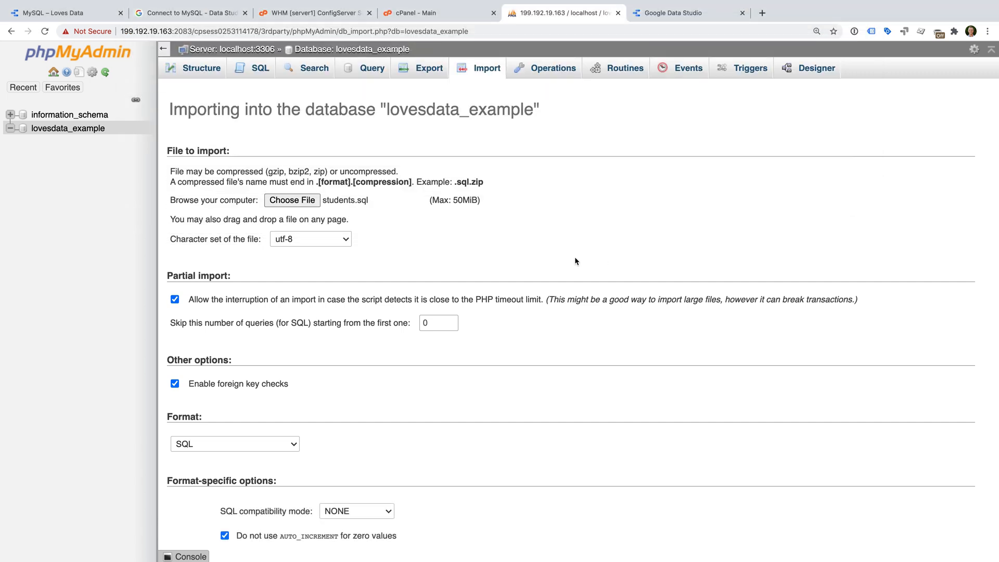
pyautogui.click(190, 506)
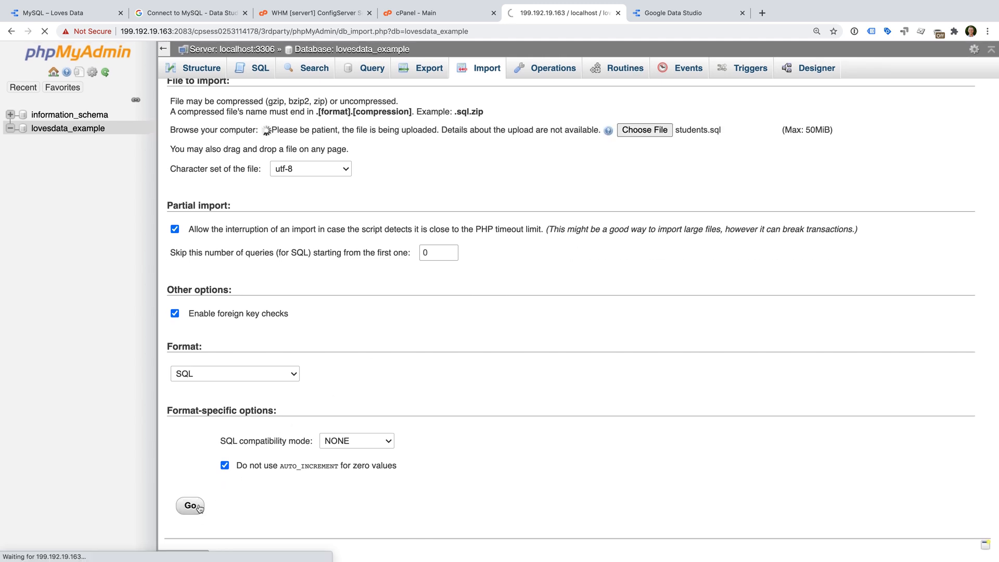
pyautogui.click(189, 506)
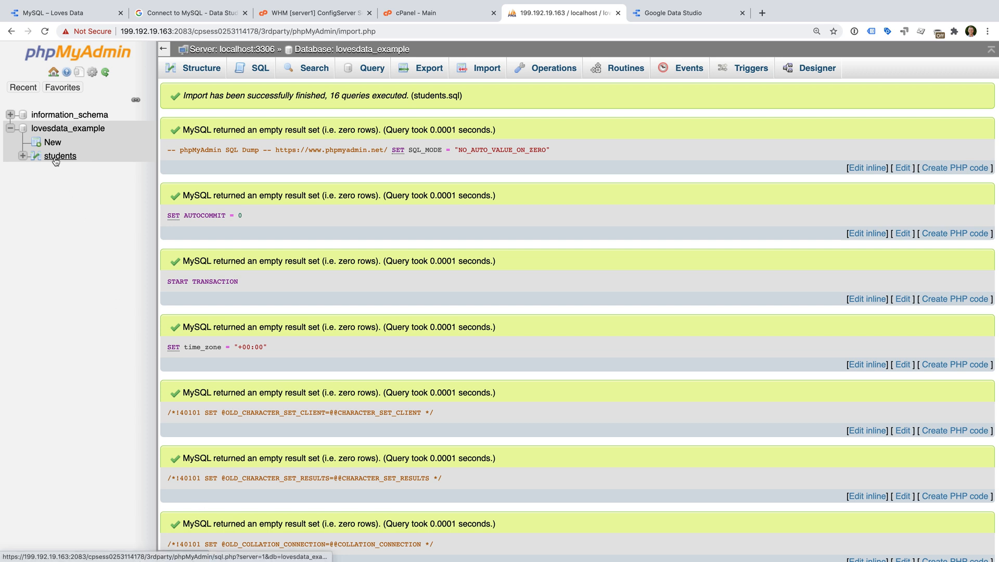
# - Browse the students table to view its six rows of names, student ids and courses
pyautogui.click(59, 156)
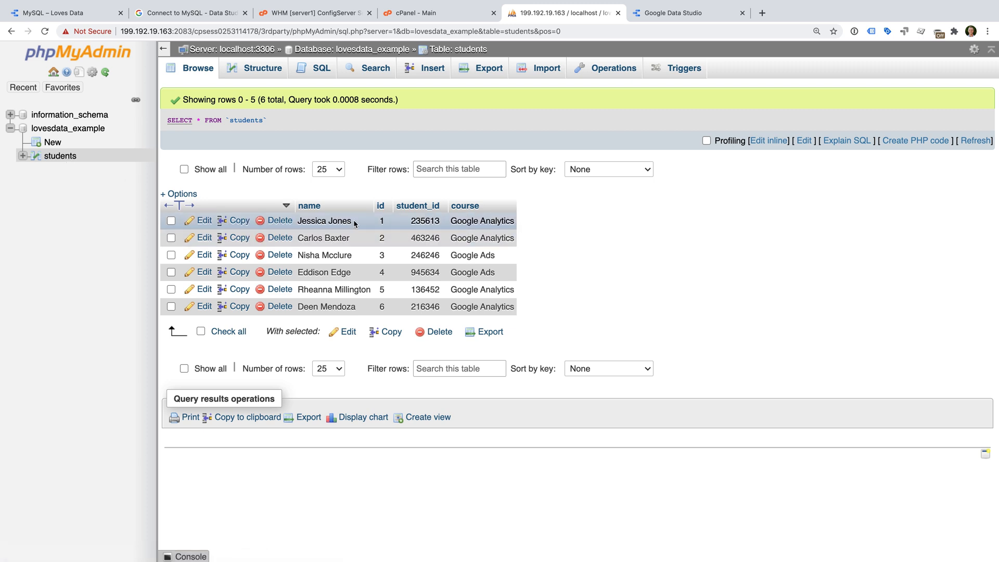
pyautogui.moveTo(376, 313)
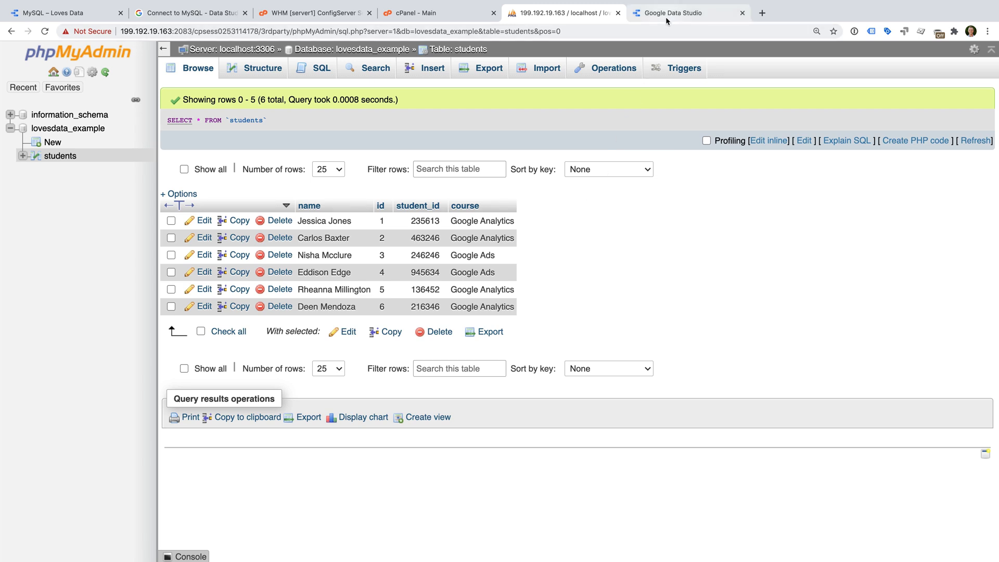
# - Create a blank Data Studio report and scroll the connector list to MySQL
pyautogui.click(688, 12)
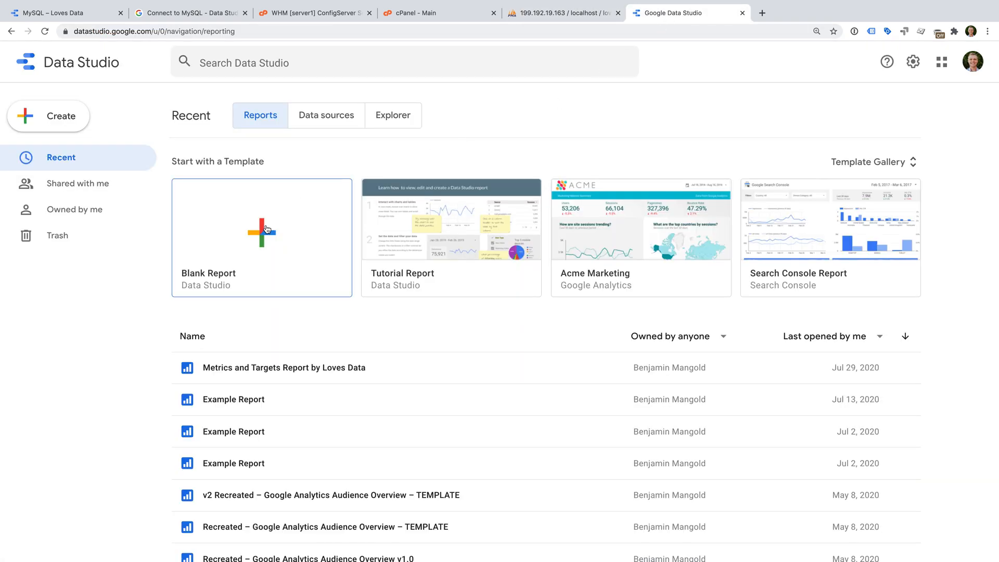
pyautogui.click(261, 237)
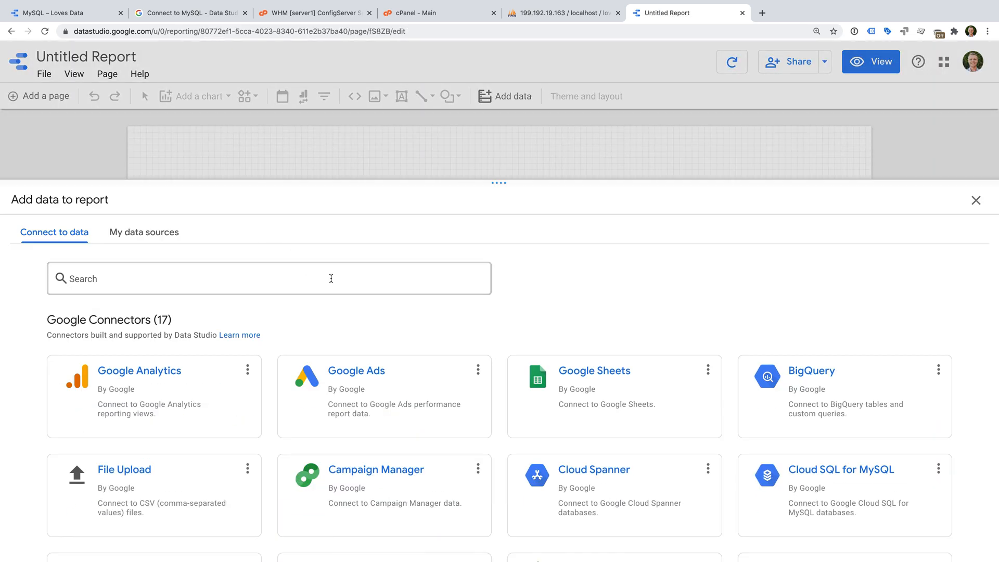
pyautogui.scroll(-3)
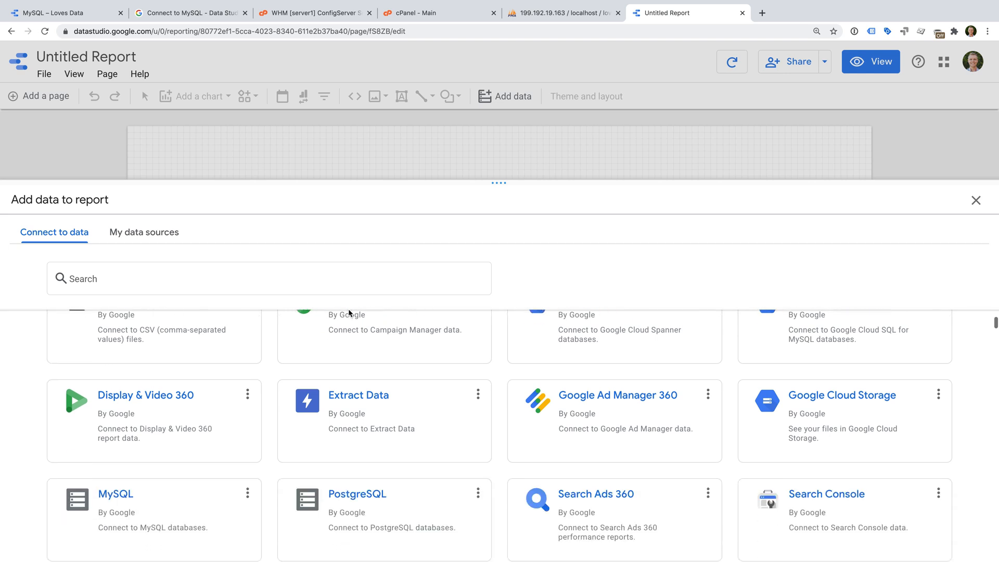
pyautogui.scroll(-3)
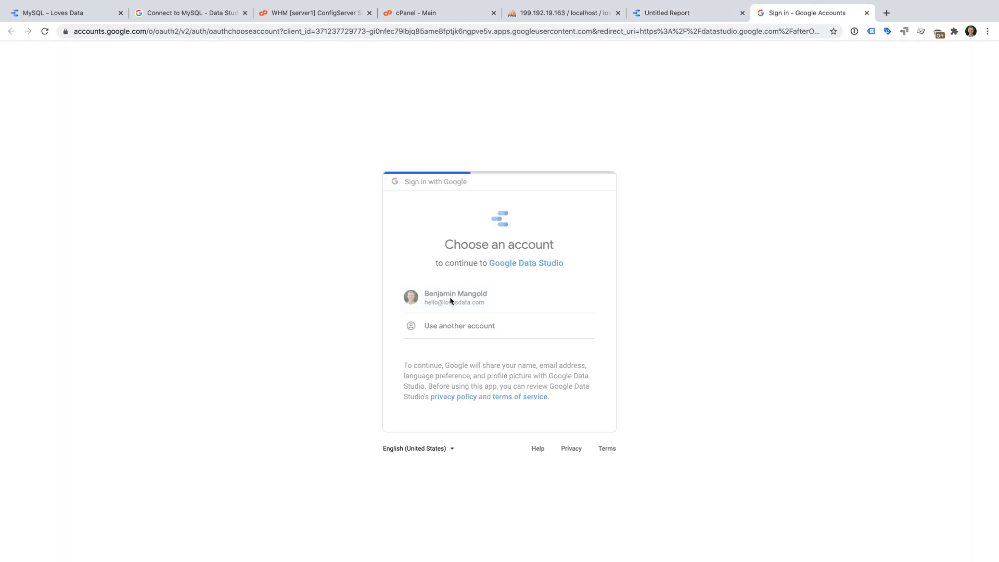
# - Authorize the Google account and enter host 199.192.19.163, database lovesdata_example, user lovesdata_user
pyautogui.click(455, 298)
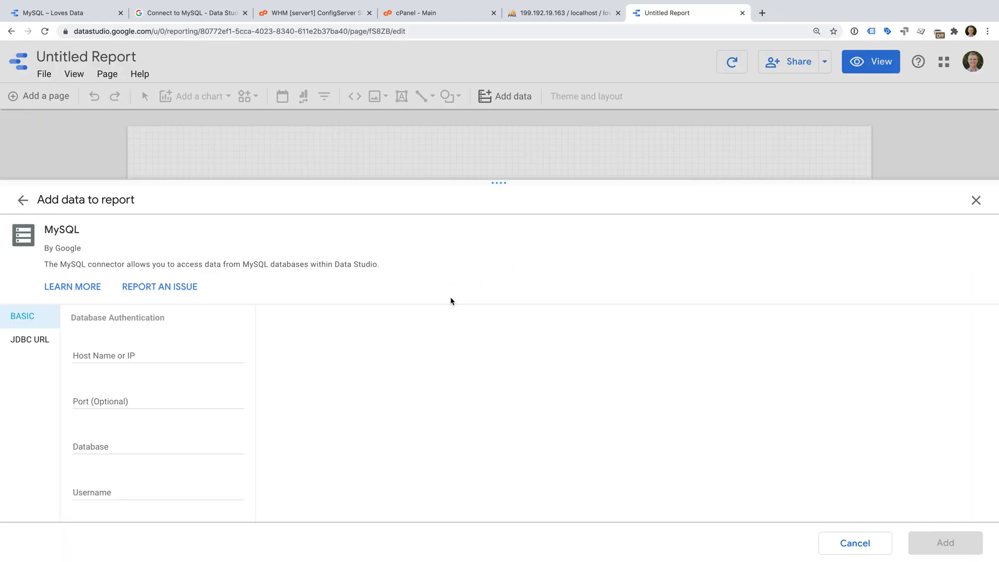
pyautogui.click(157, 356)
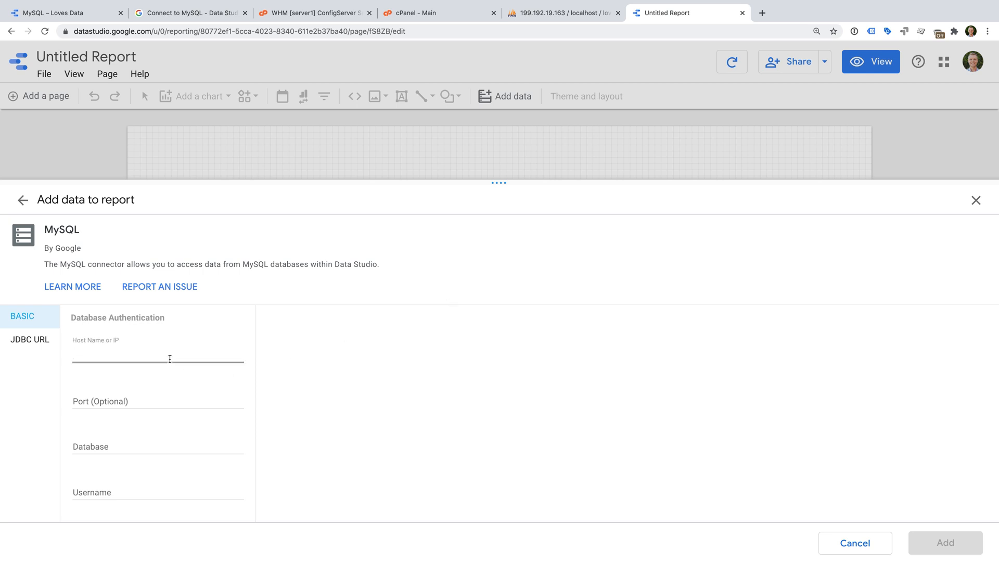
pyautogui.write('199.192.19.163')
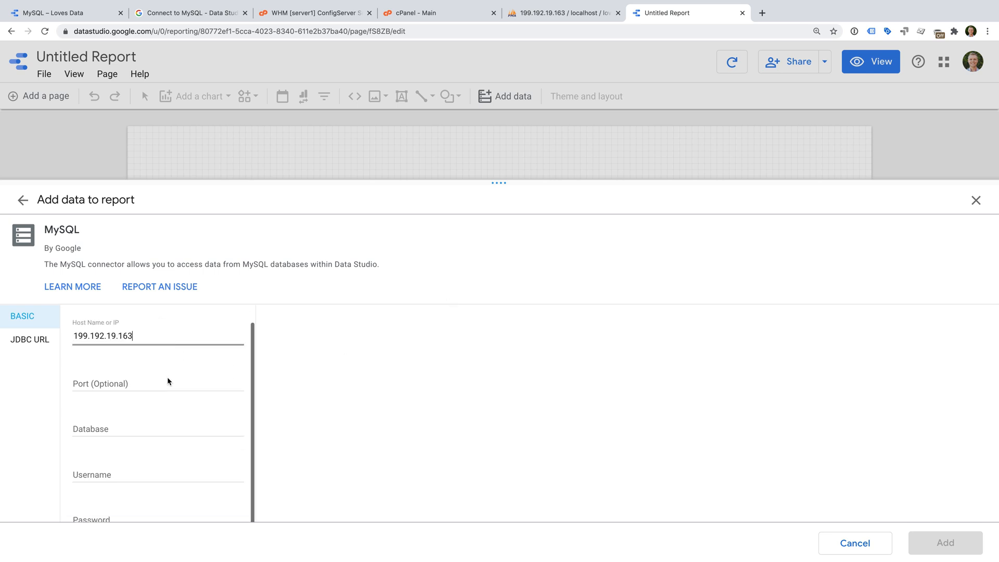
pyautogui.click(158, 427)
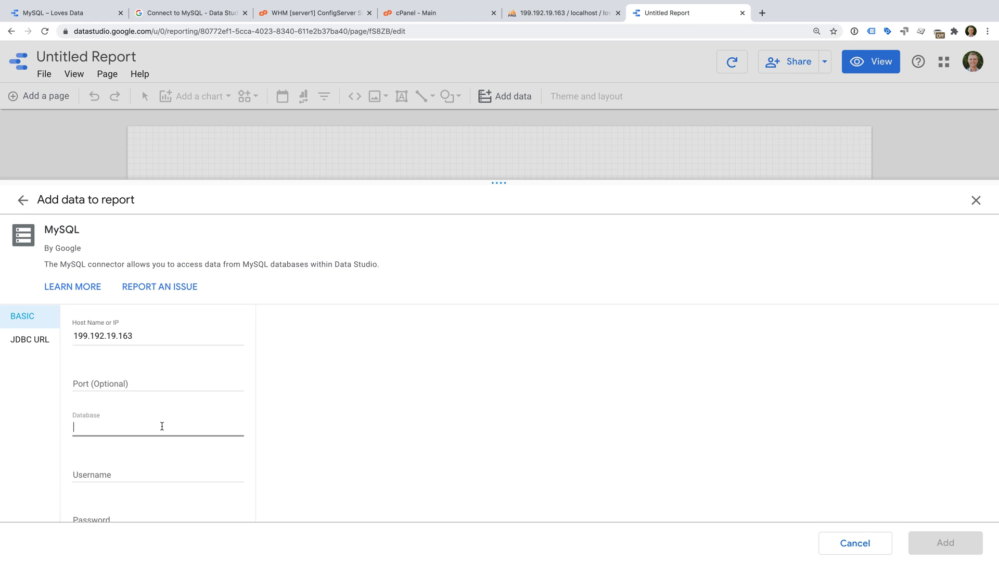
pyautogui.write('lovesdata_example')
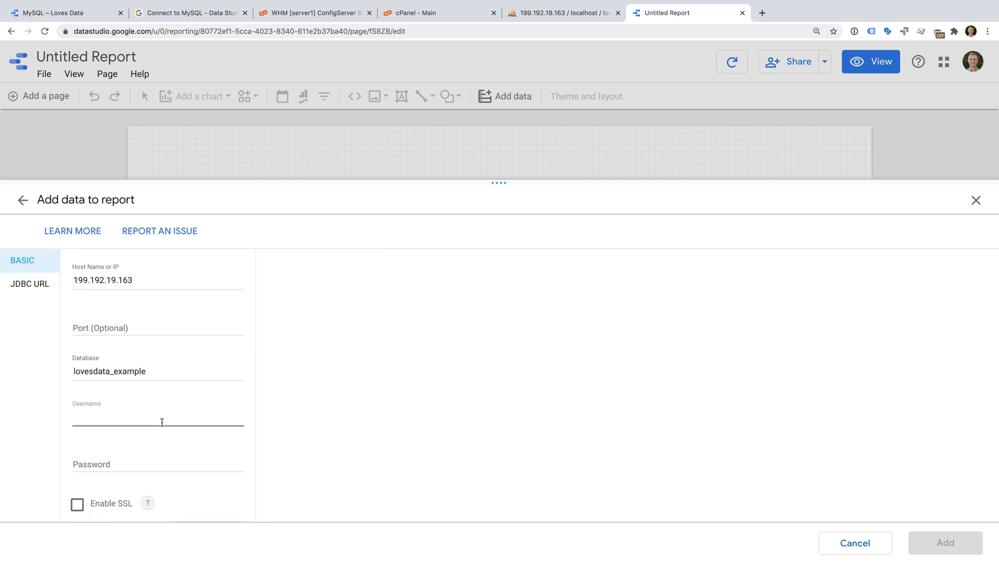
pyautogui.write('lovesdata_user')
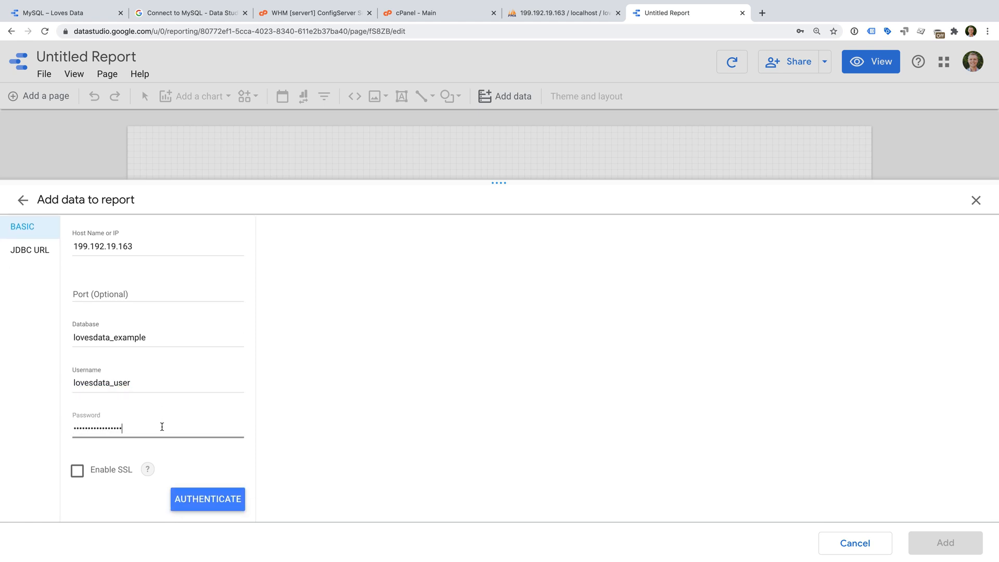
# - Authenticate the MySQL connection and select the students table
pyautogui.click(207, 500)
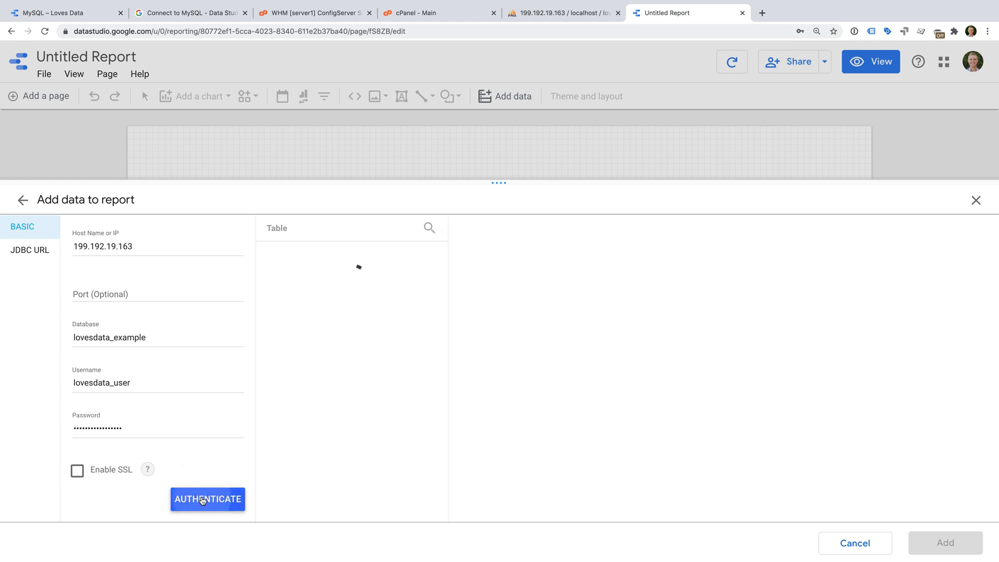
pyautogui.click(207, 499)
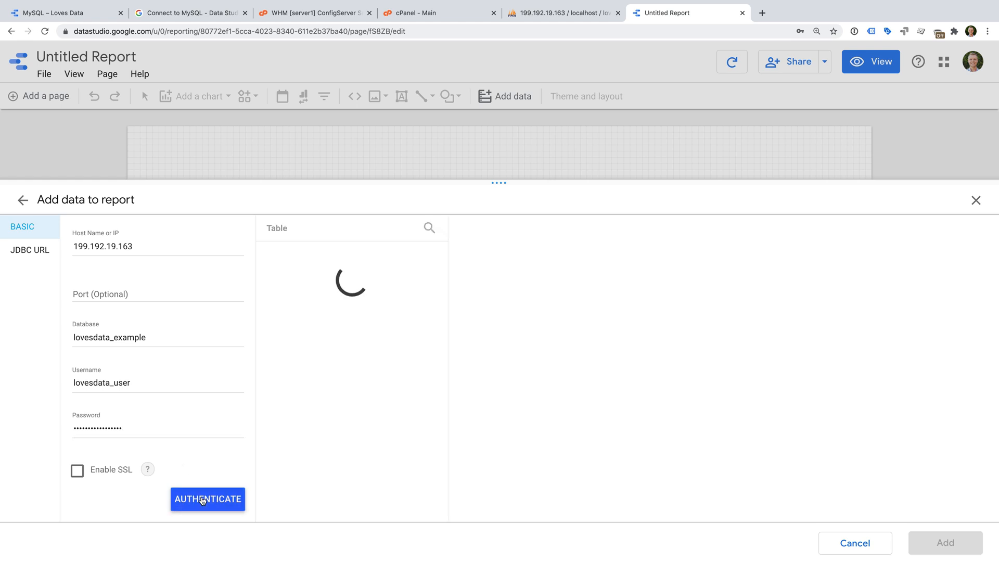
pyautogui.click(207, 499)
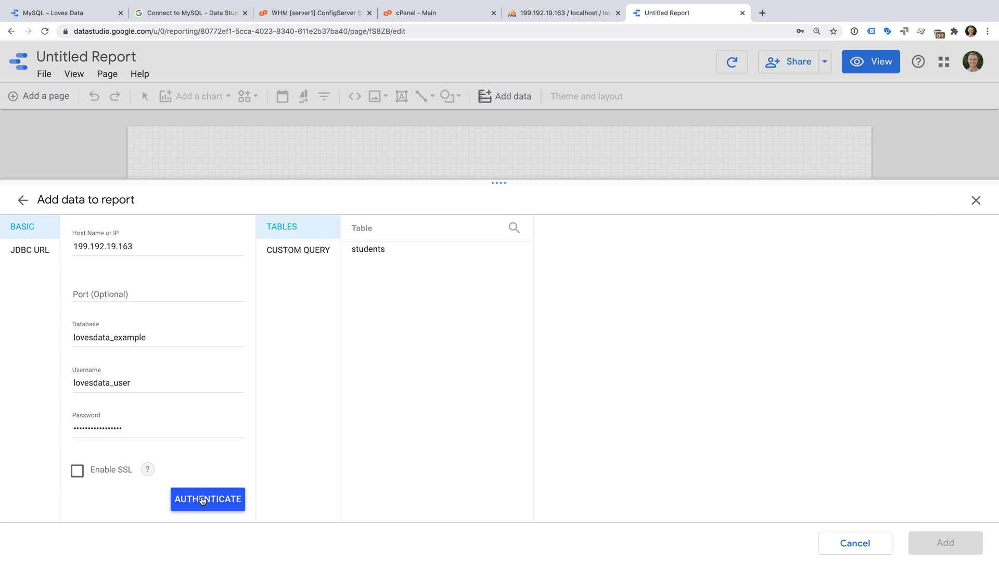
pyautogui.moveTo(427, 248)
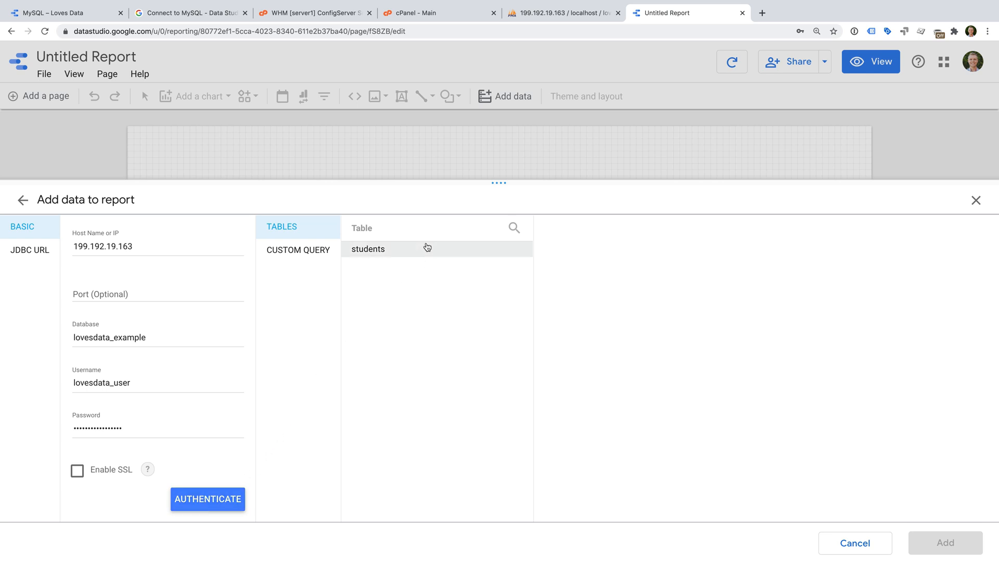
pyautogui.click(368, 249)
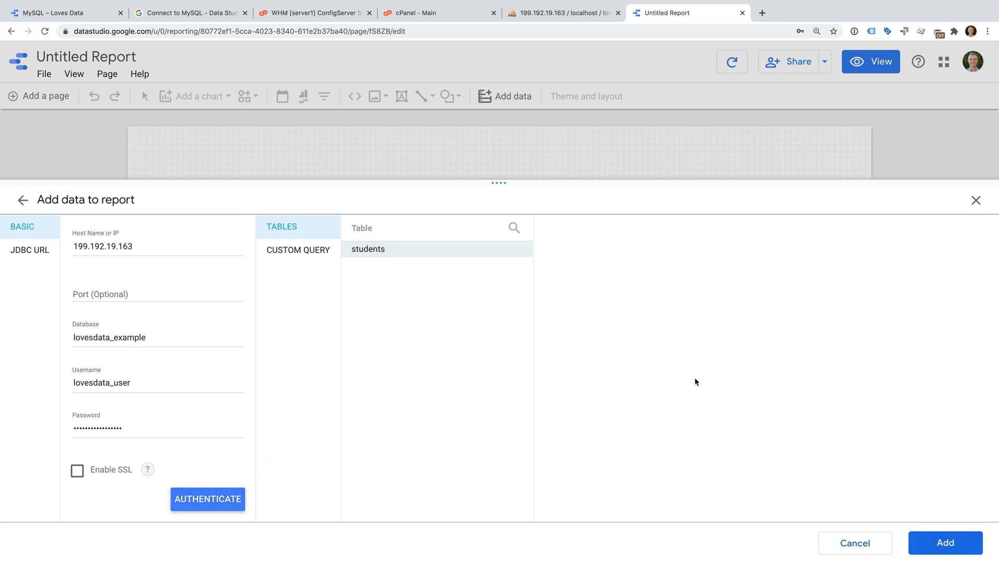
pyautogui.click(945, 543)
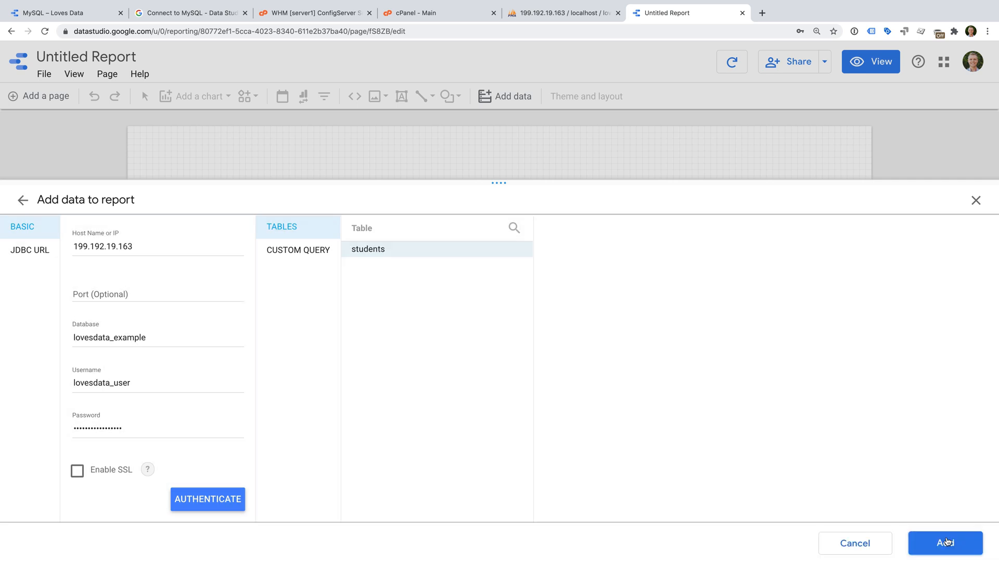
# - Add the students data source to the report, creating a name table with record counts
pyautogui.click(946, 543)
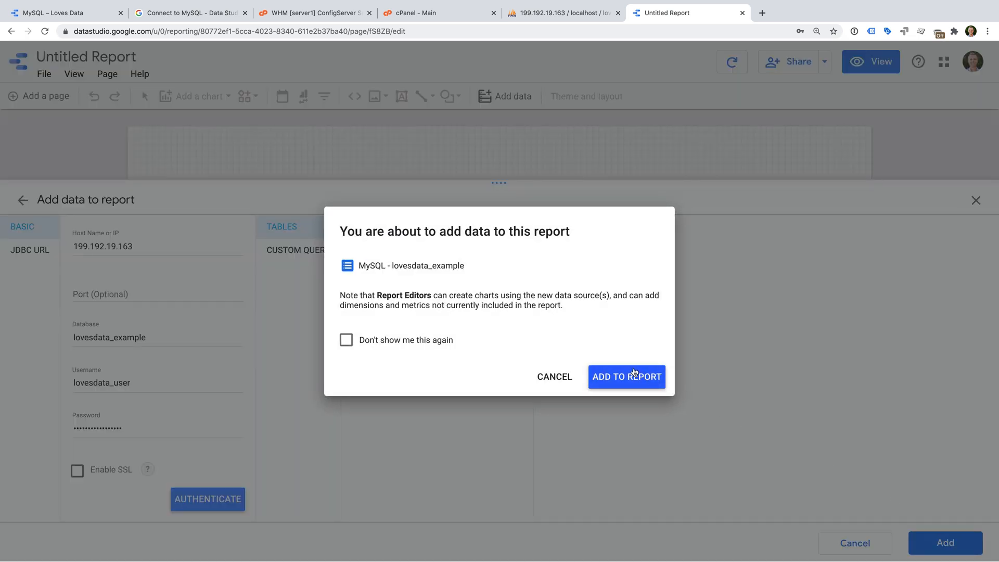
pyautogui.click(625, 377)
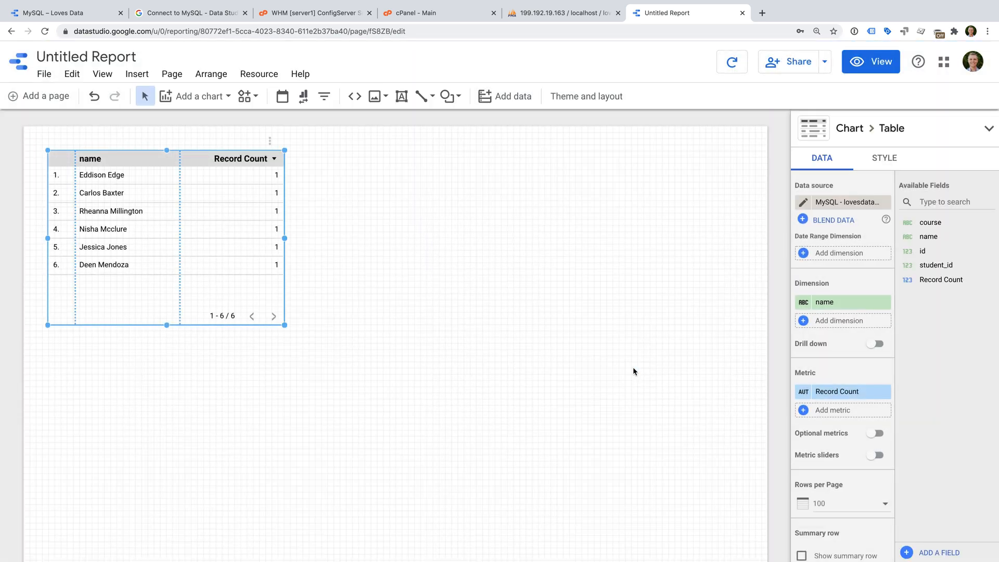
pyautogui.moveTo(150, 167)
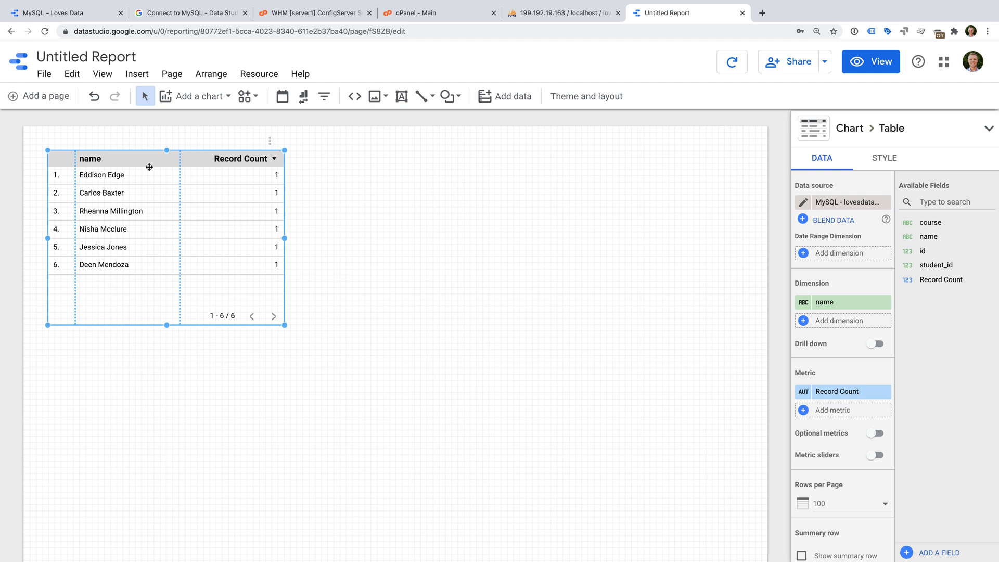
pyautogui.moveTo(130, 275)
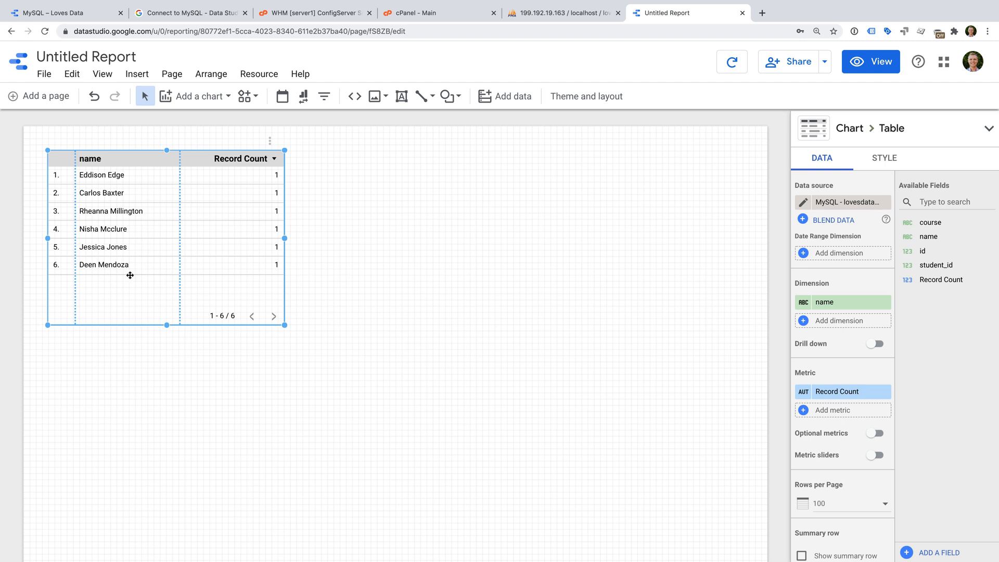
pyautogui.moveTo(559, 249)
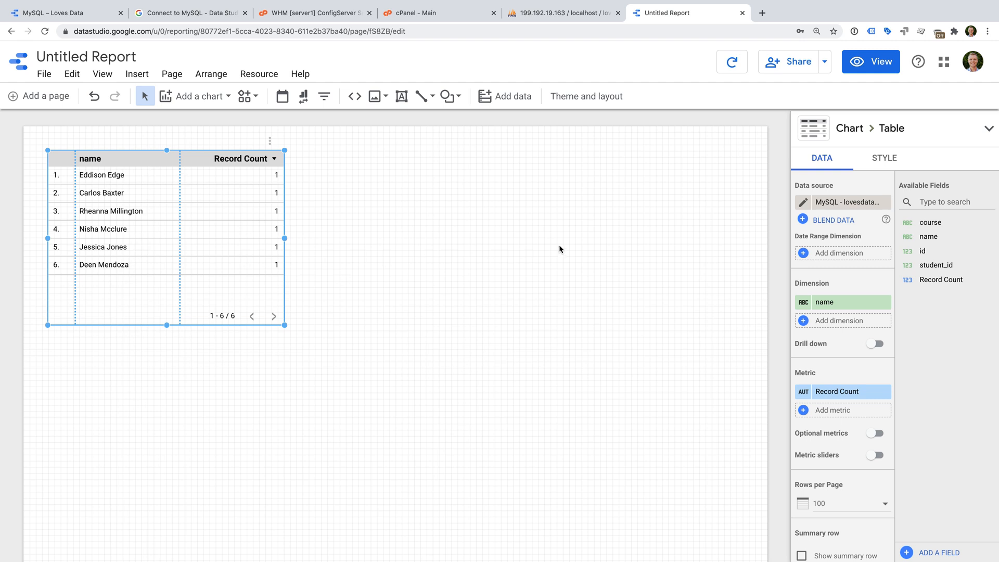
# - Edit the data source fields, setting student_id to Text and id aggregation to None
pyautogui.click(802, 202)
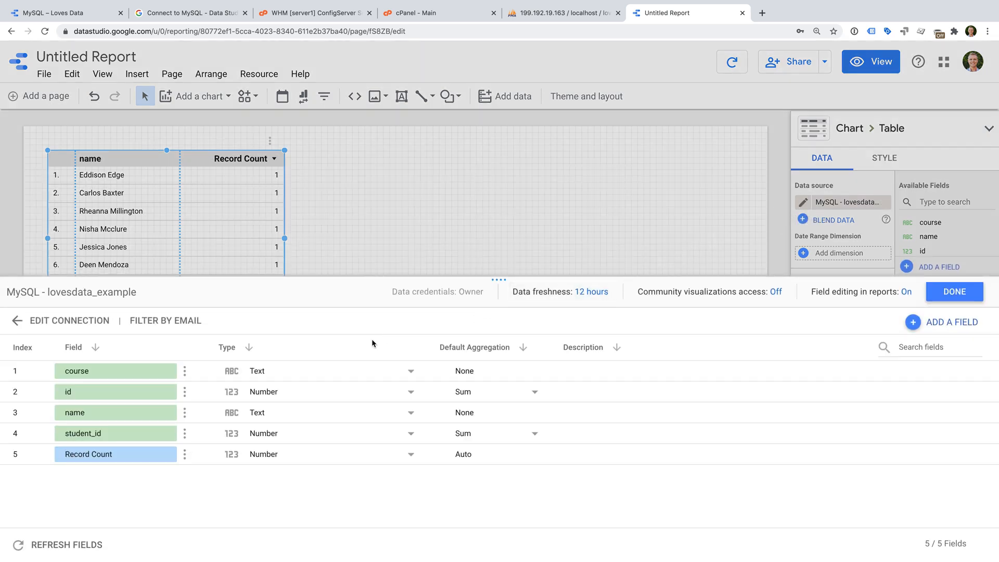
pyautogui.click(96, 453)
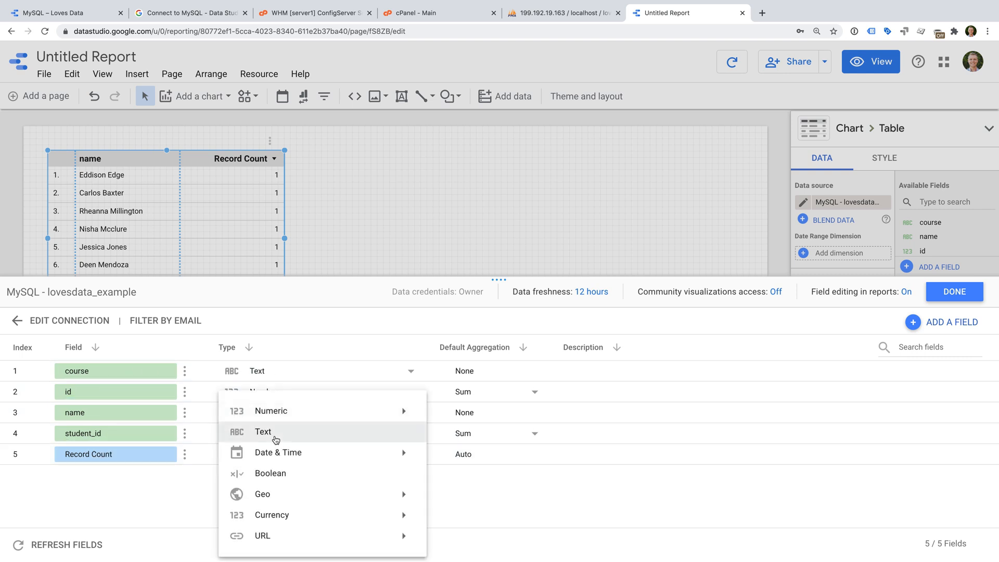
pyautogui.click(263, 432)
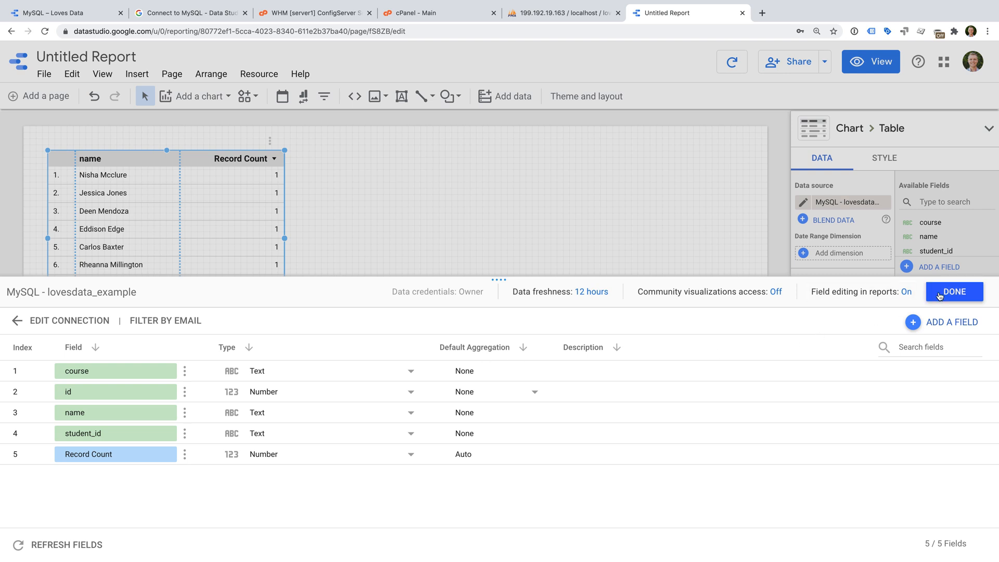
pyautogui.click(954, 292)
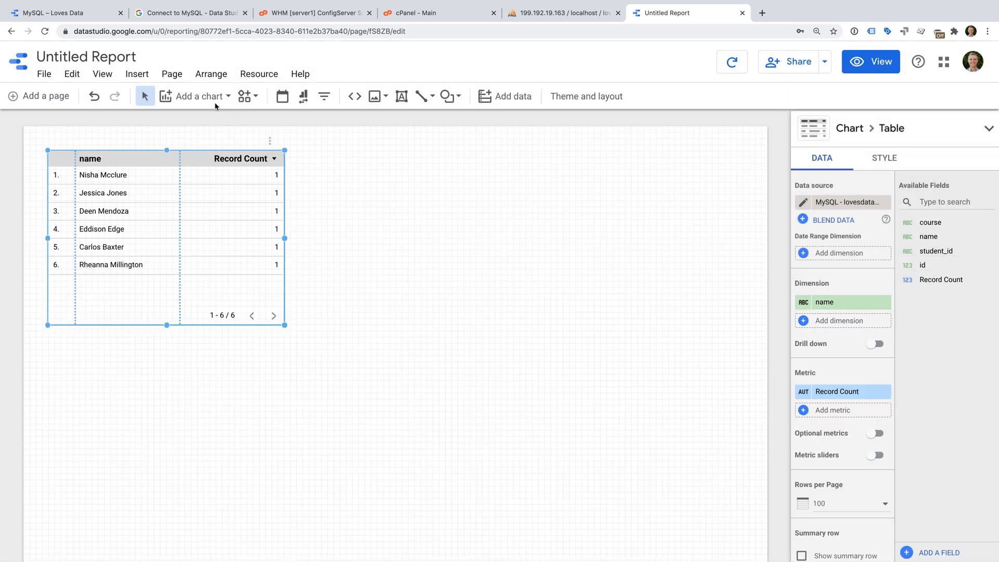
# - Insert a horizontal bar chart and set course as its dimension
pyautogui.click(194, 96)
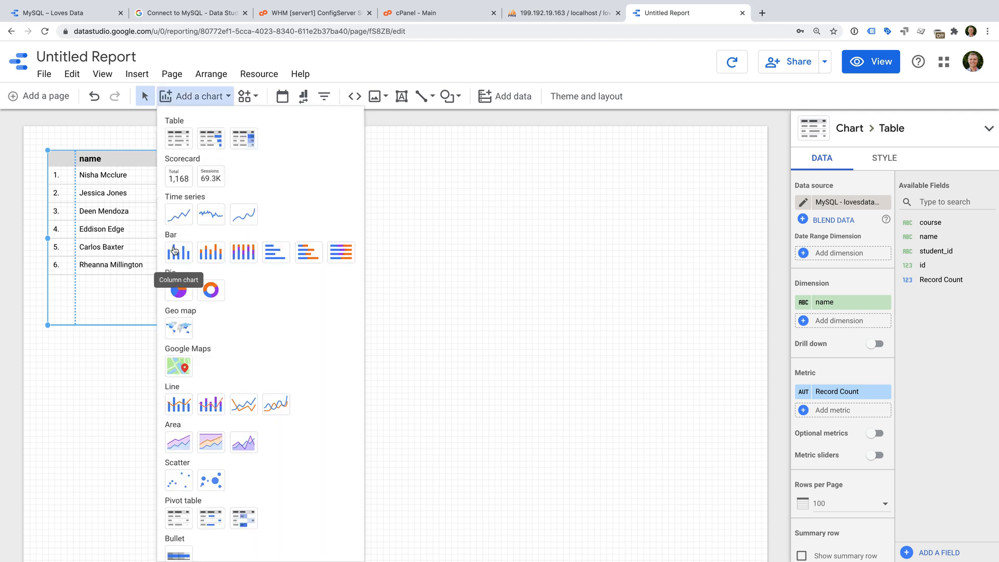
pyautogui.click(276, 252)
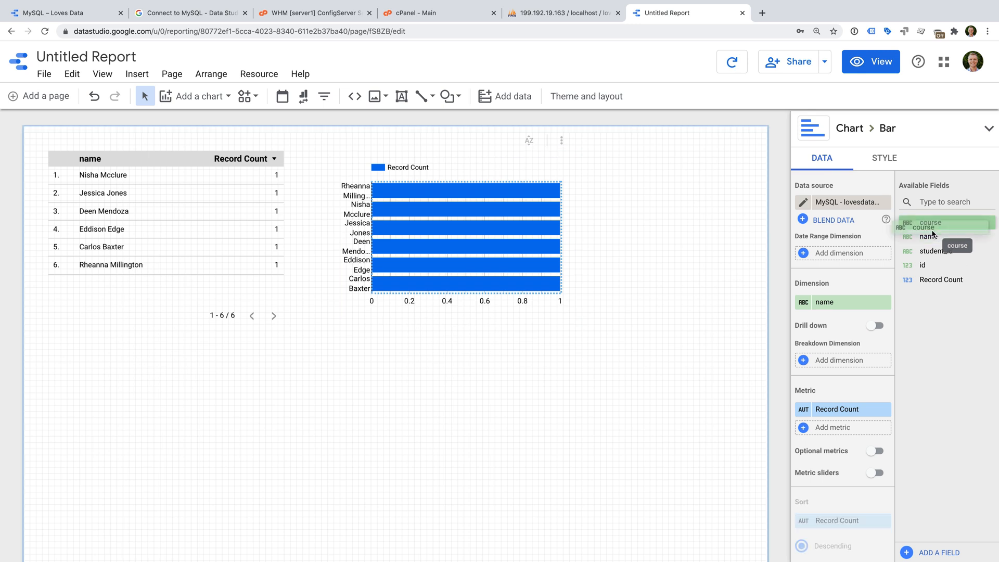
pyautogui.moveTo(931, 222); pyautogui.dragTo(843, 301)
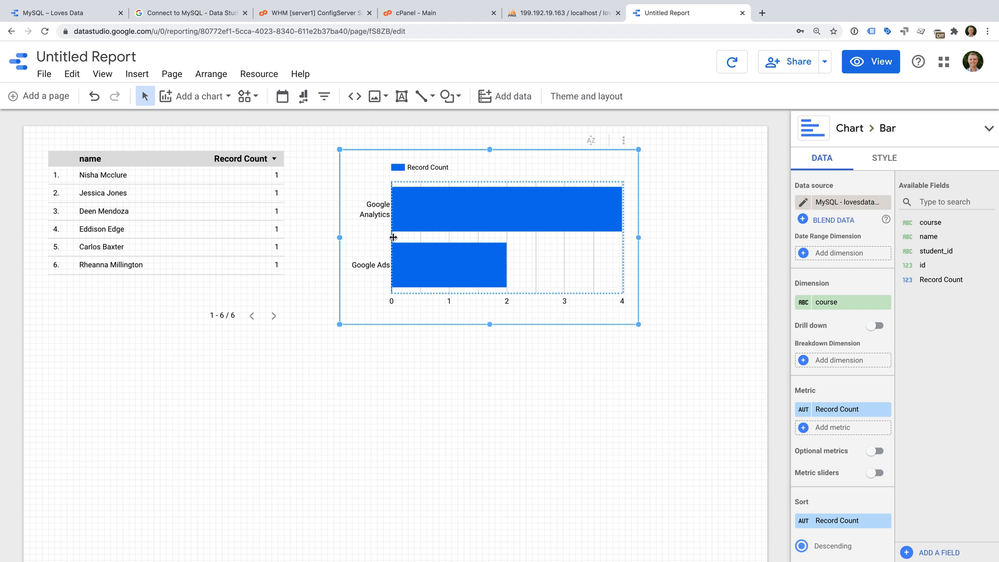
pyautogui.moveTo(469, 221)
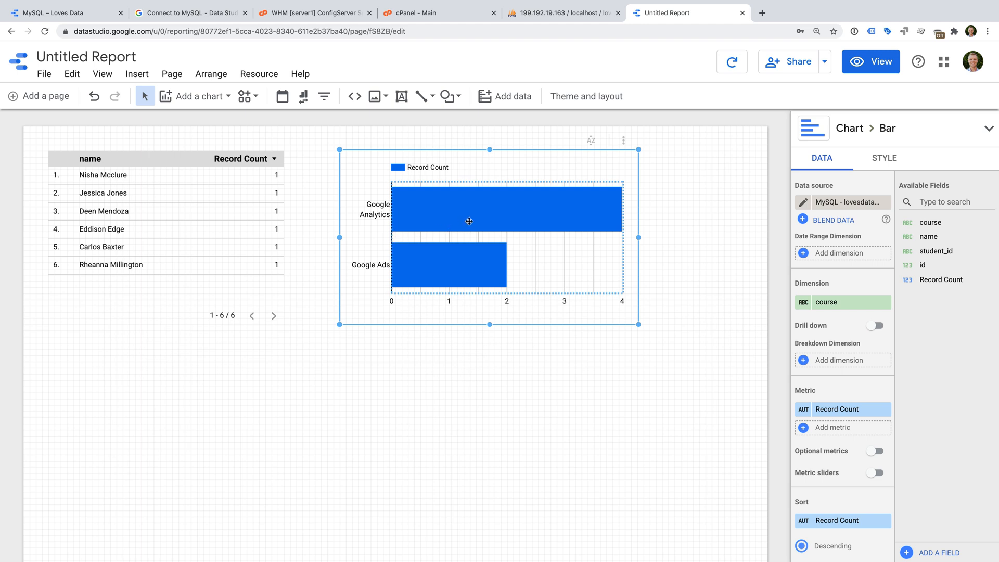